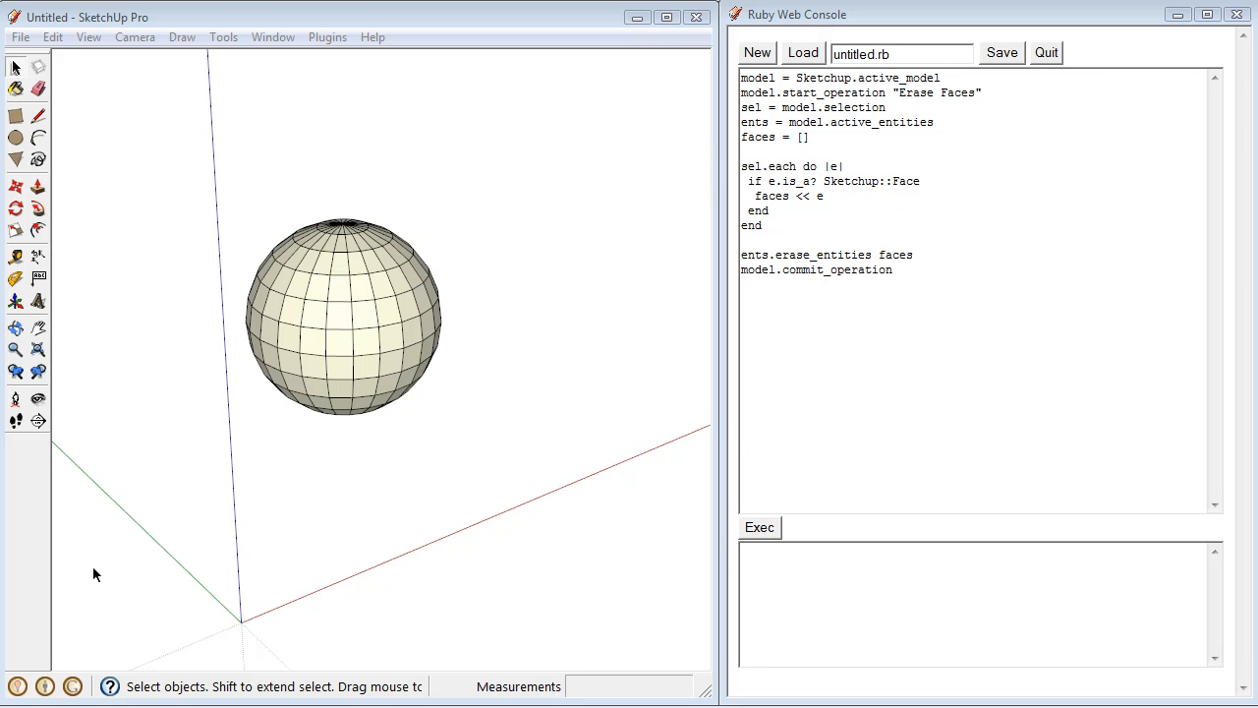
mouse_move(90, 566)
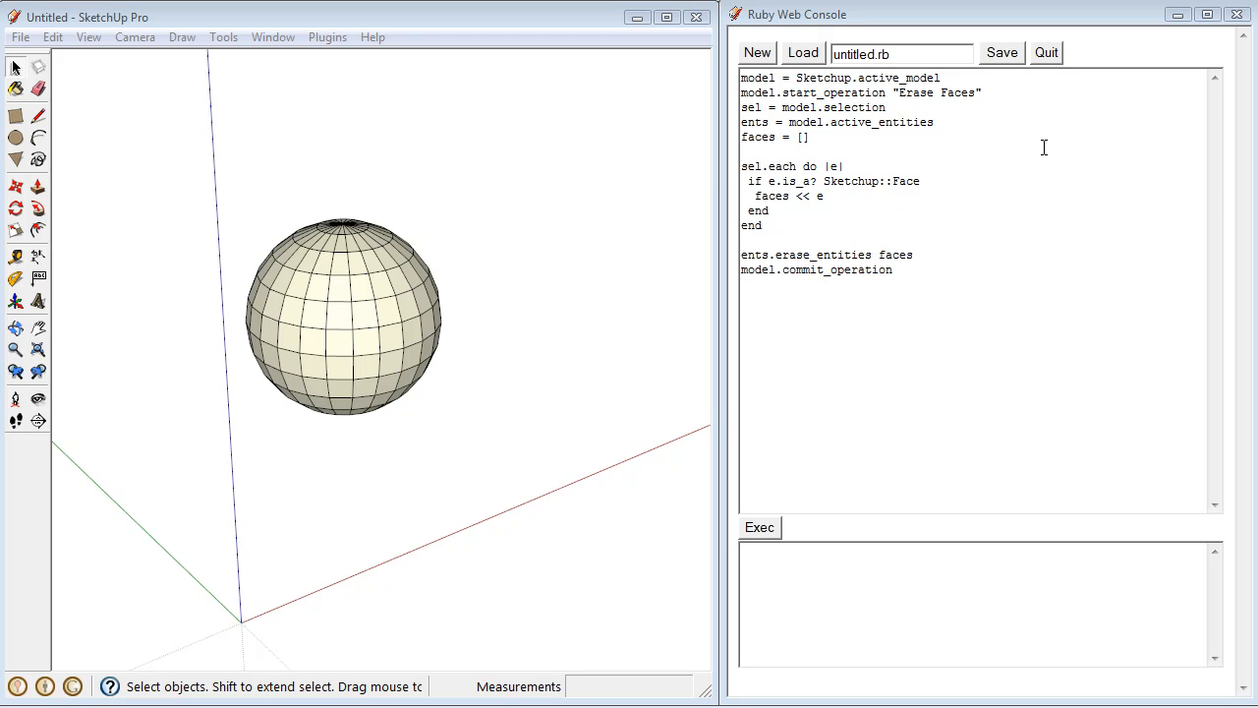
mouse_move(964, 156)
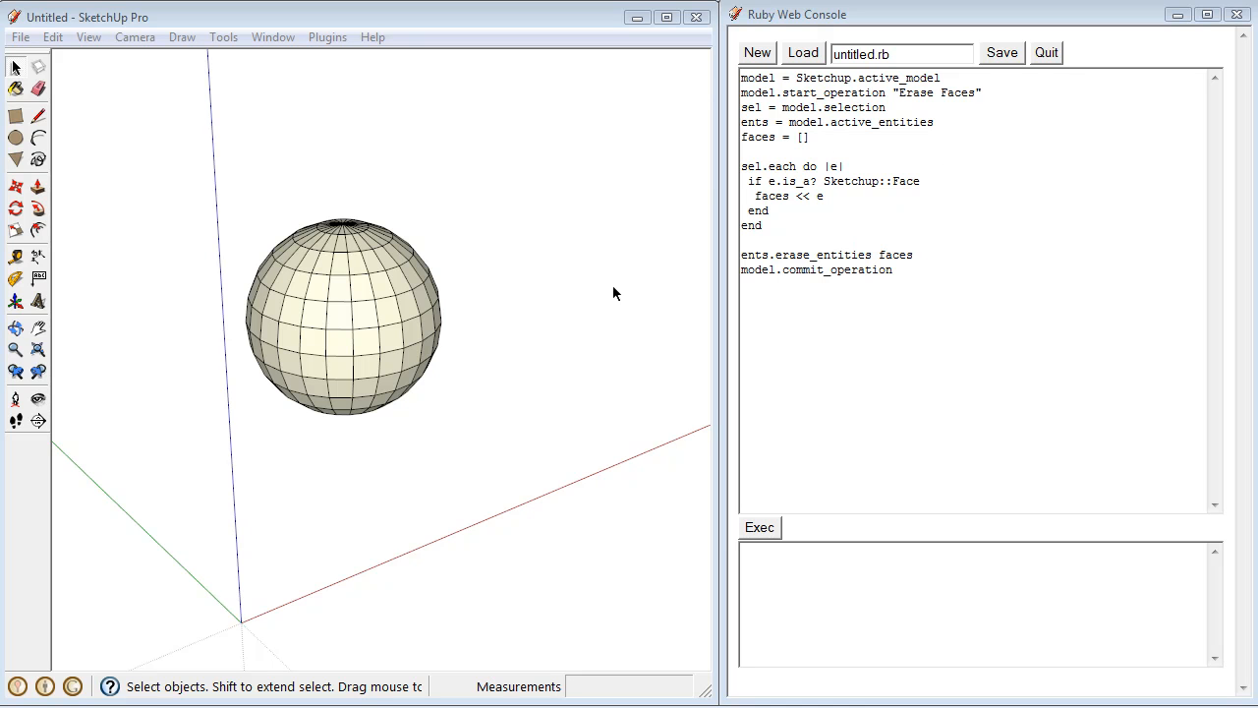
Run the erase-faces script from the Ruby Web Console so it returns true.
click(759, 527)
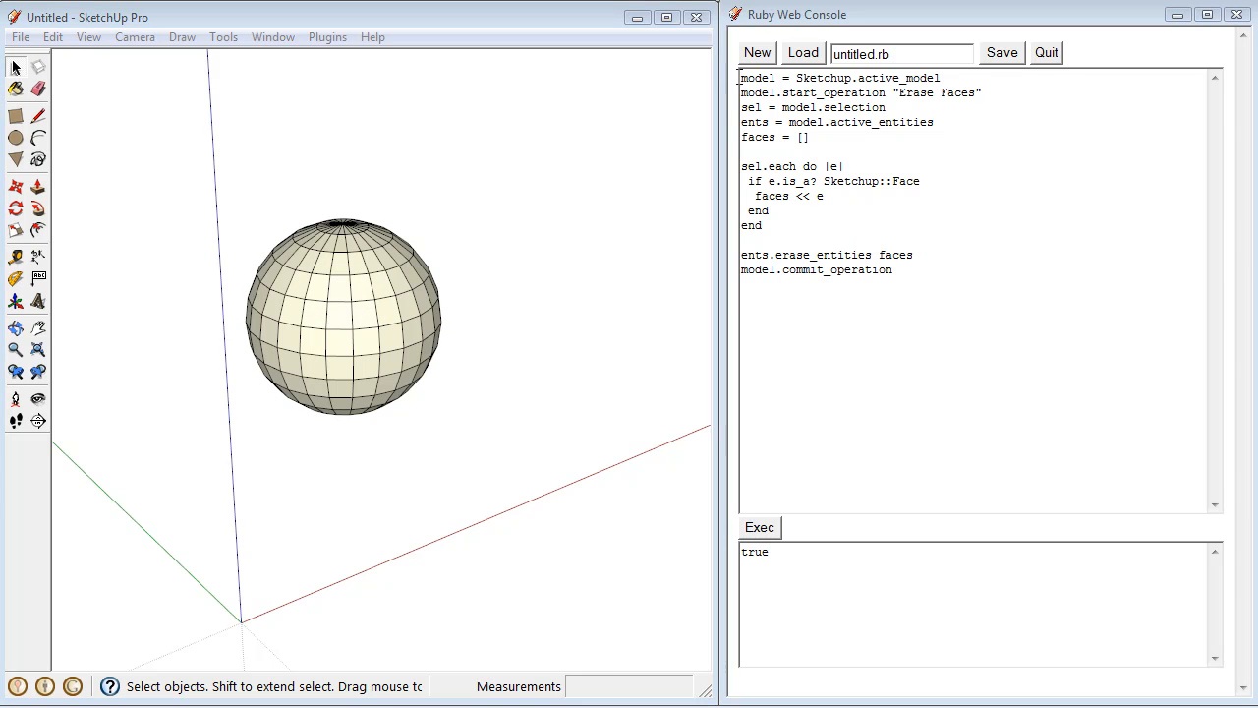
Wrap the code in 'def main ... end', add a 'main' call below it, and rerun so it returns true.
click(803, 52)
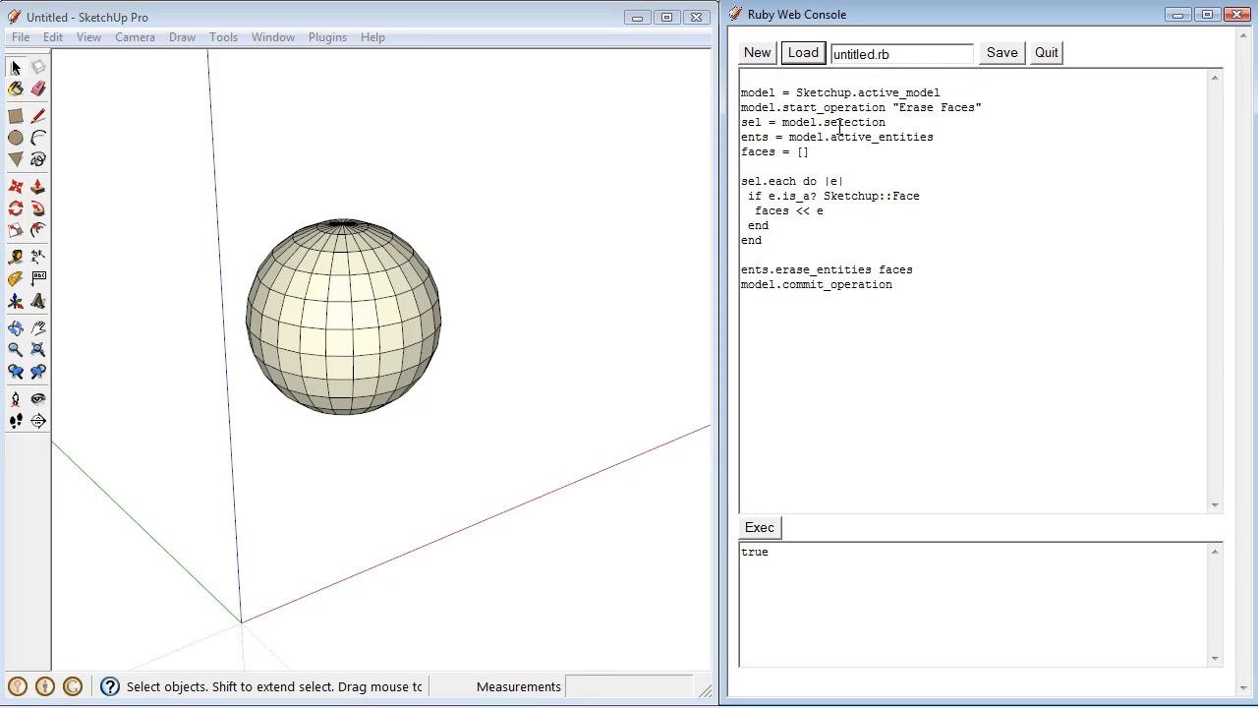
text(def main)
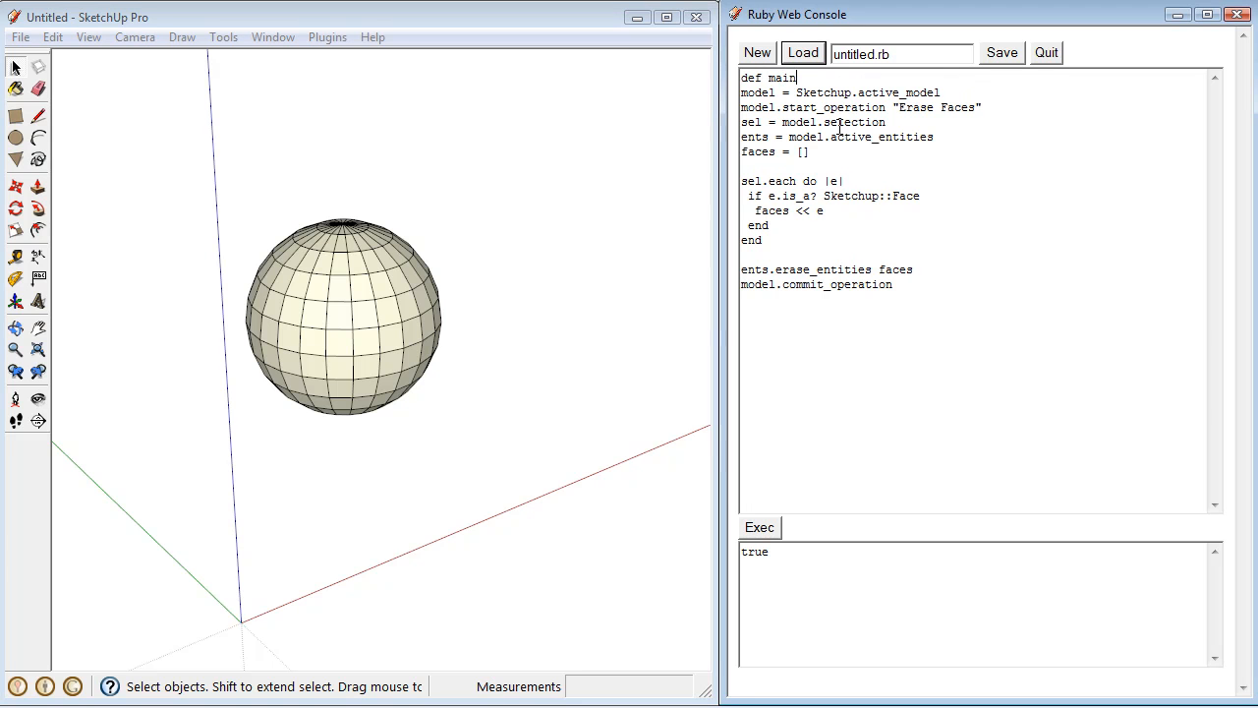
text(end)
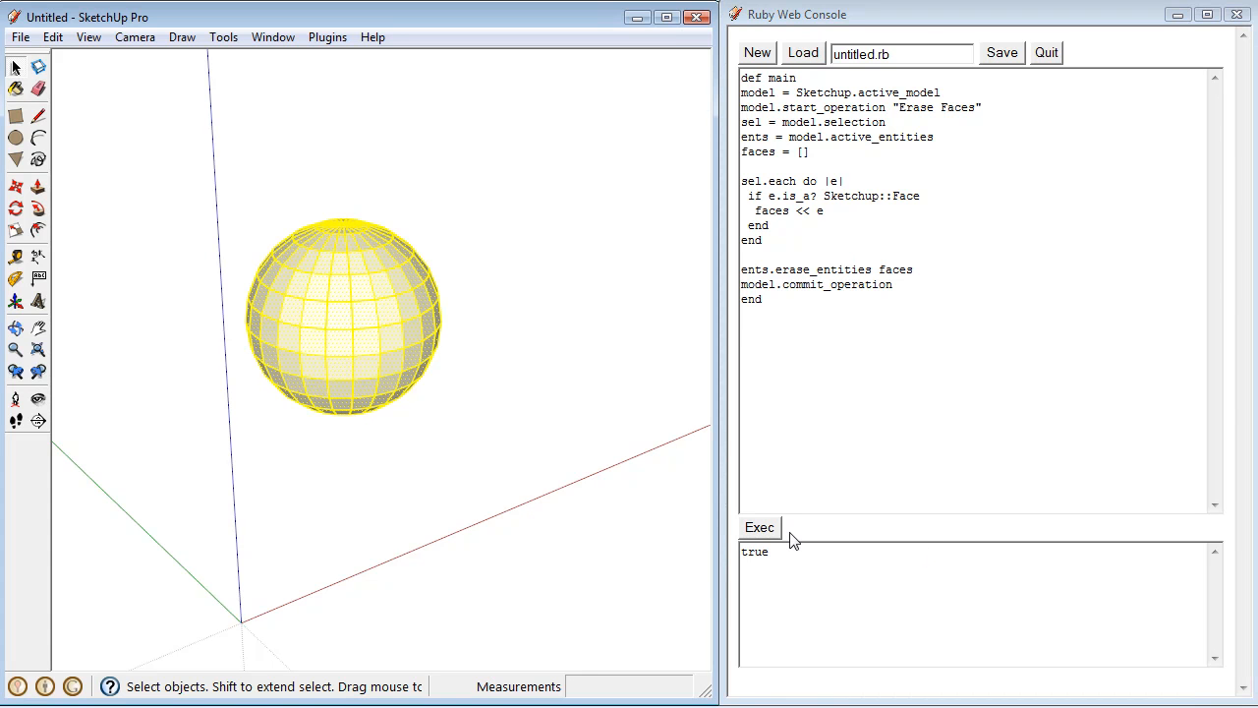
click(758, 527)
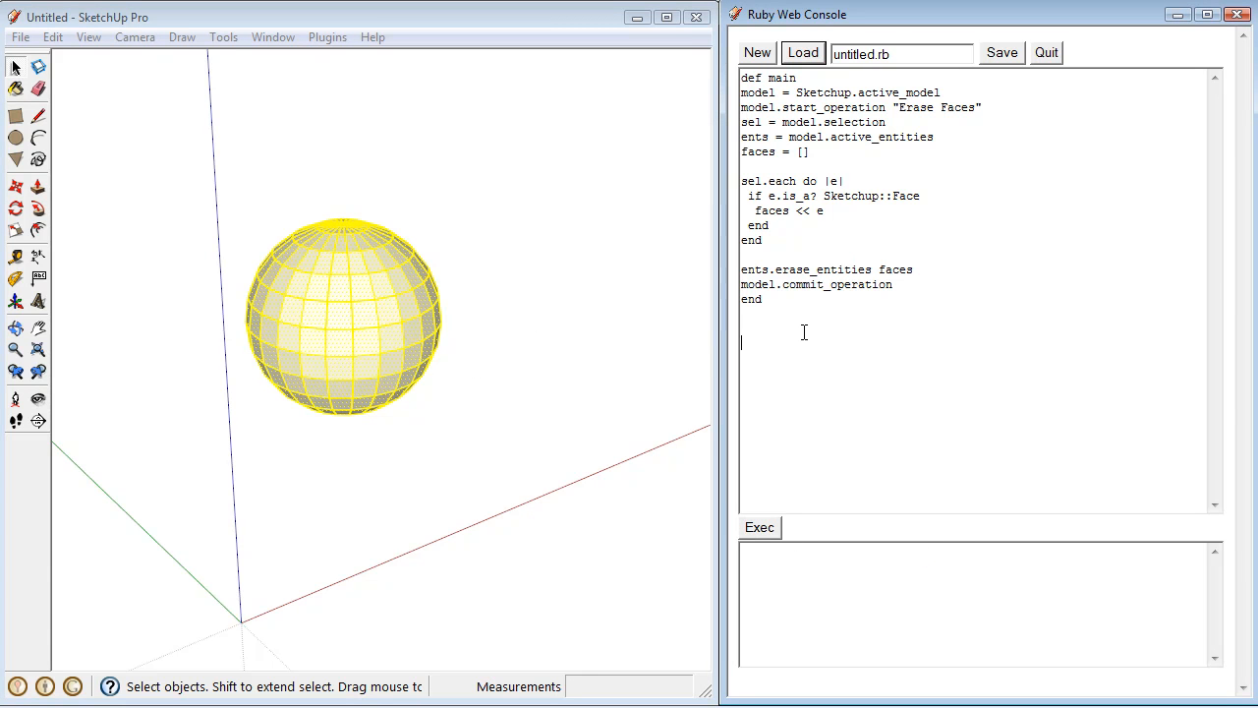
text(main)
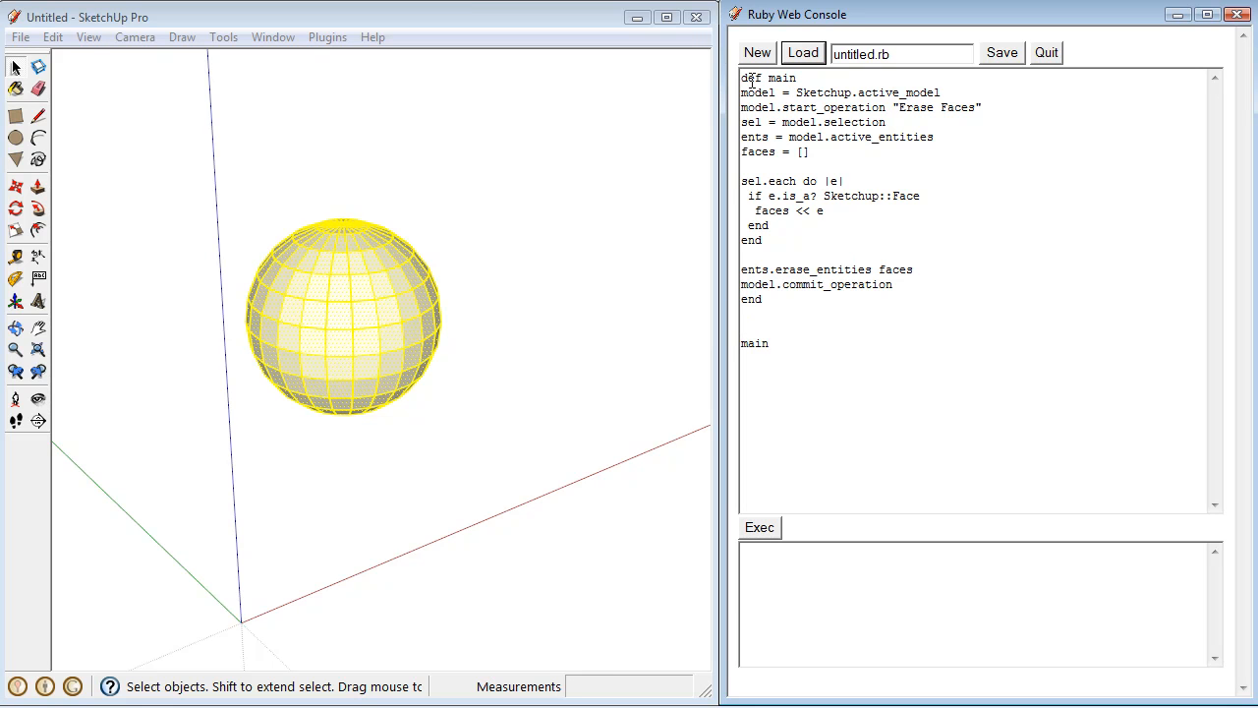
click(759, 527)
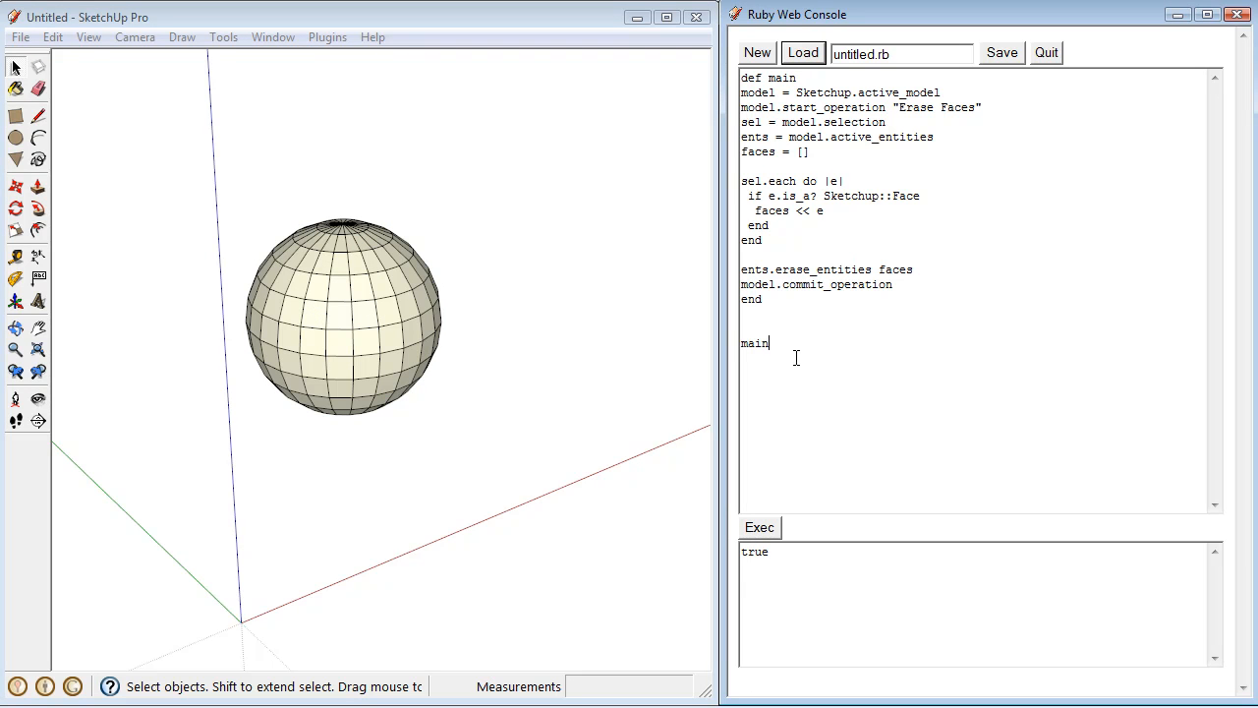
Delete the standalone 'main' call line and select the main method's code for copying.
double_click(751, 342)
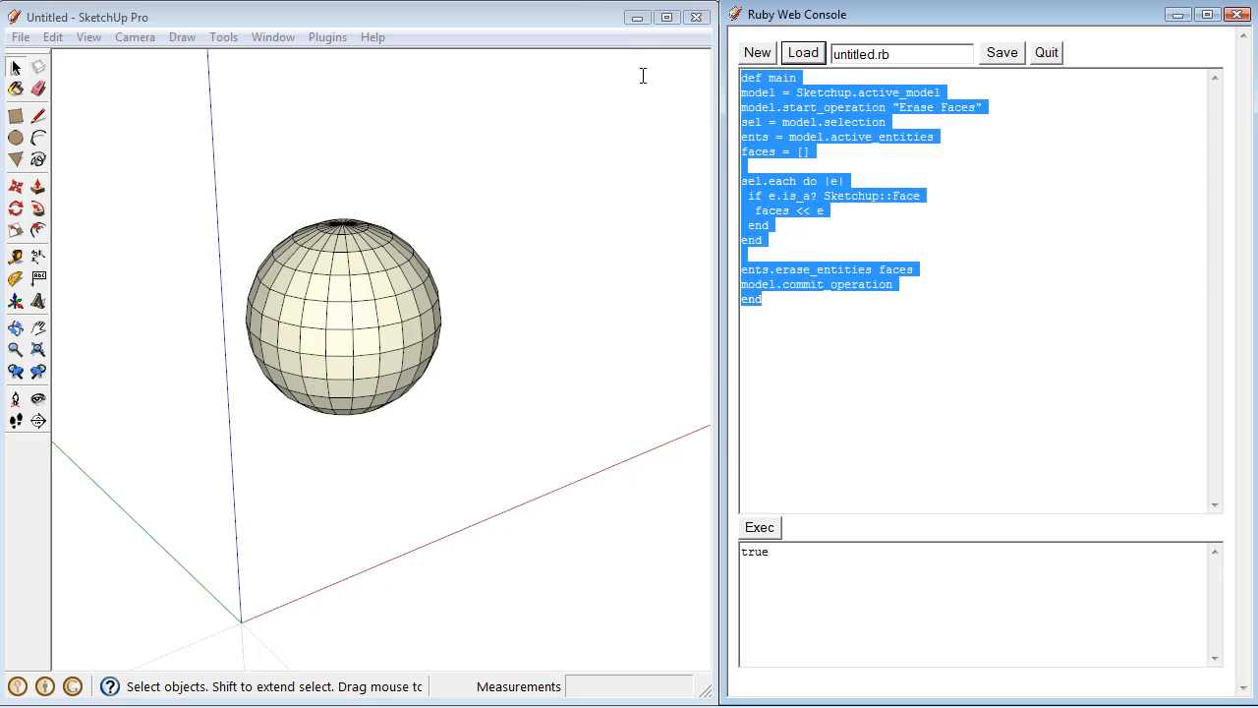
mouse_move(882, 154)
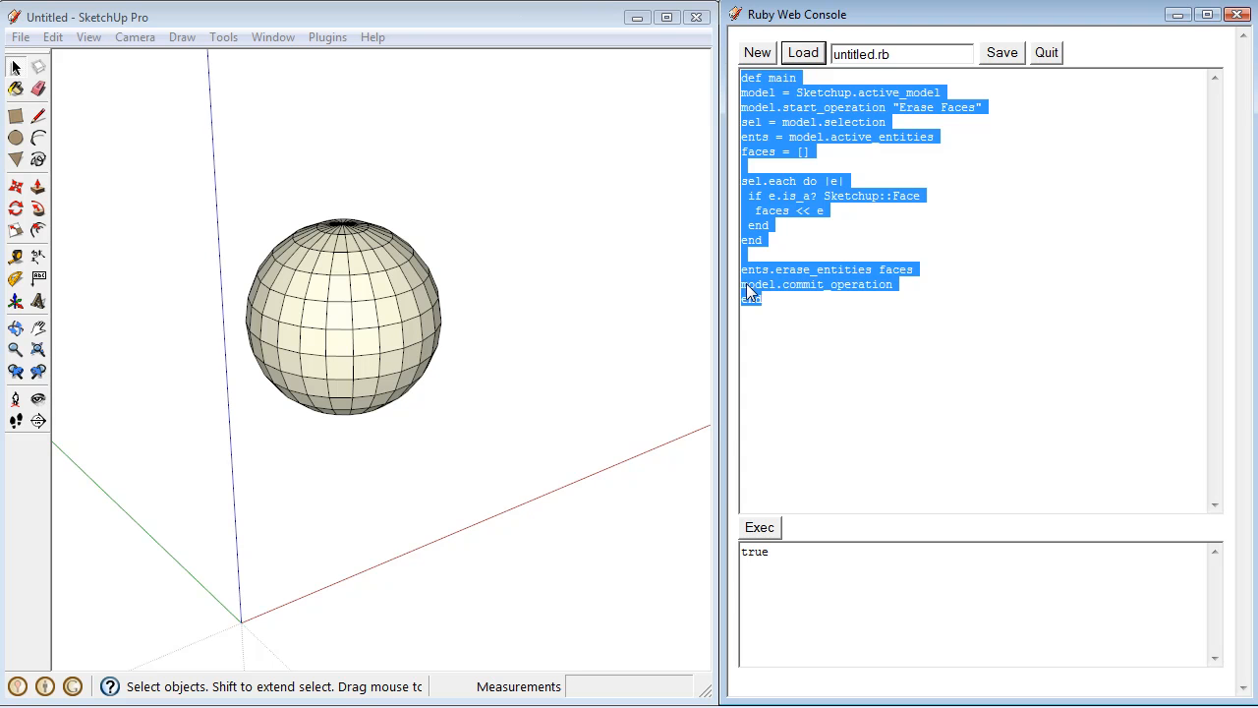
click(777, 299)
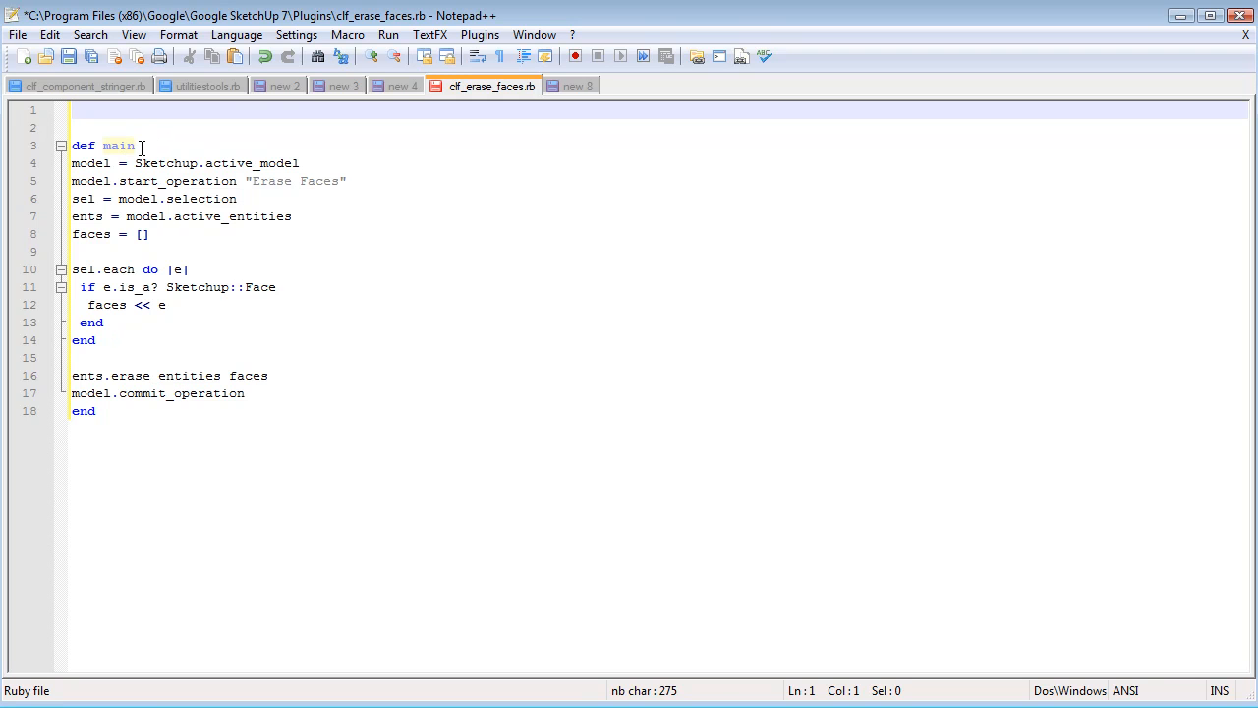
Add 'module Clf_tut' around the method and rename 'def main' to 'def Clf_tut.main'.
text(mo)
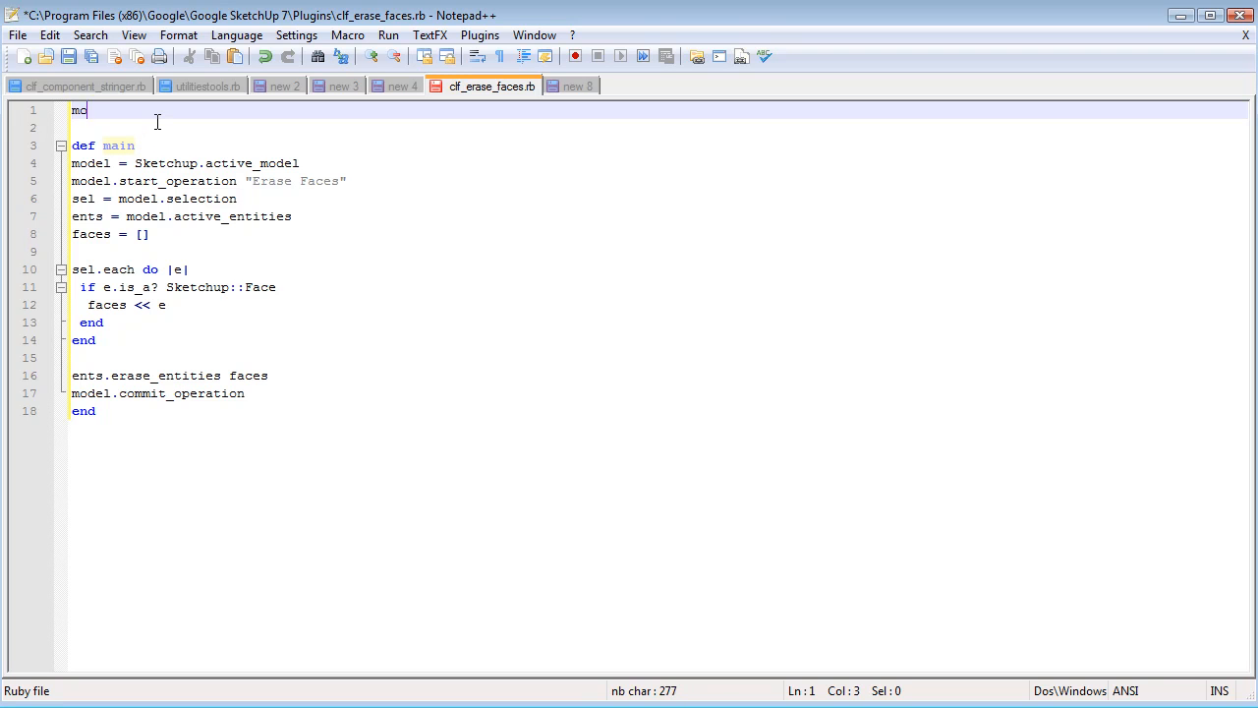
text(dule)
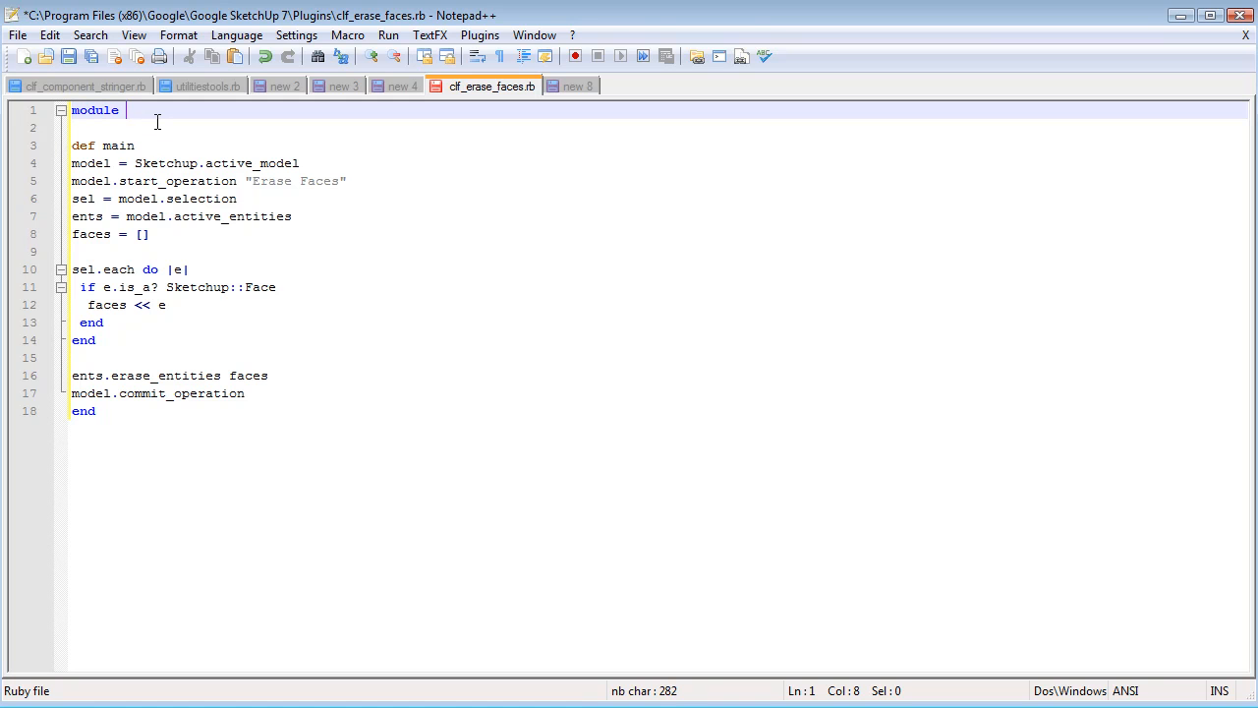
text(Clf_tut)
text(end)
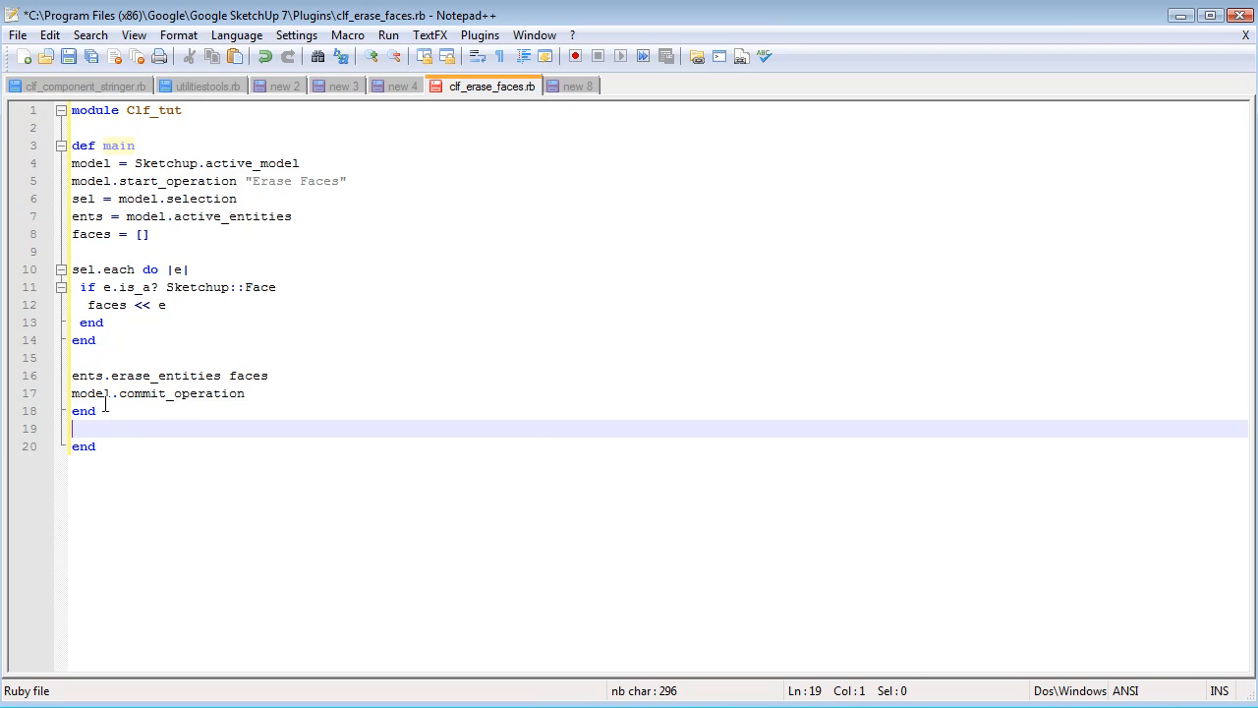
double_click(157, 110)
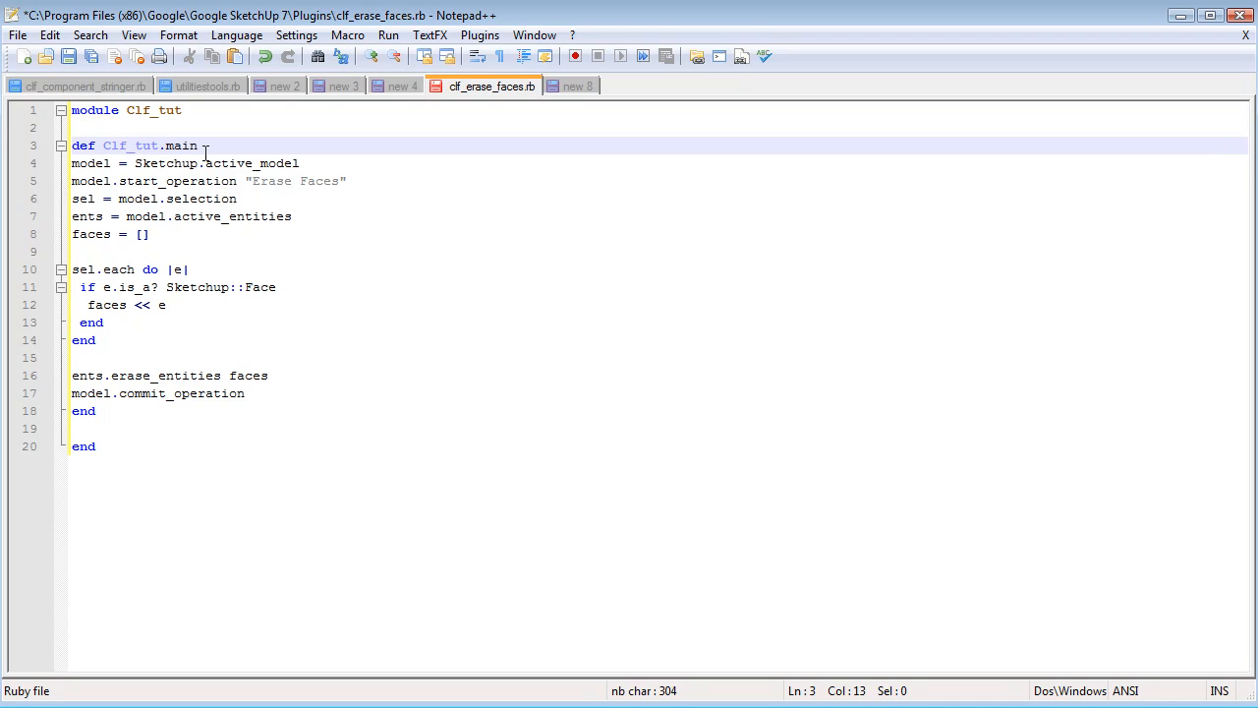
click(179, 109)
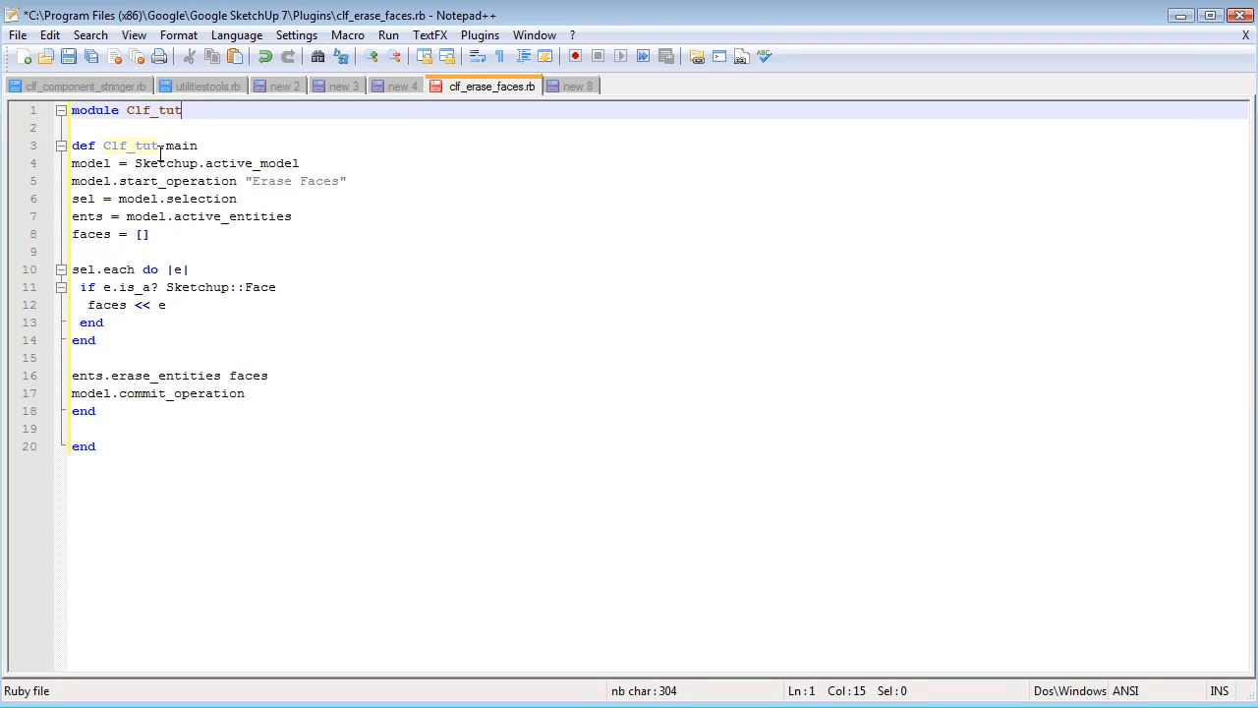
mouse_move(206, 145)
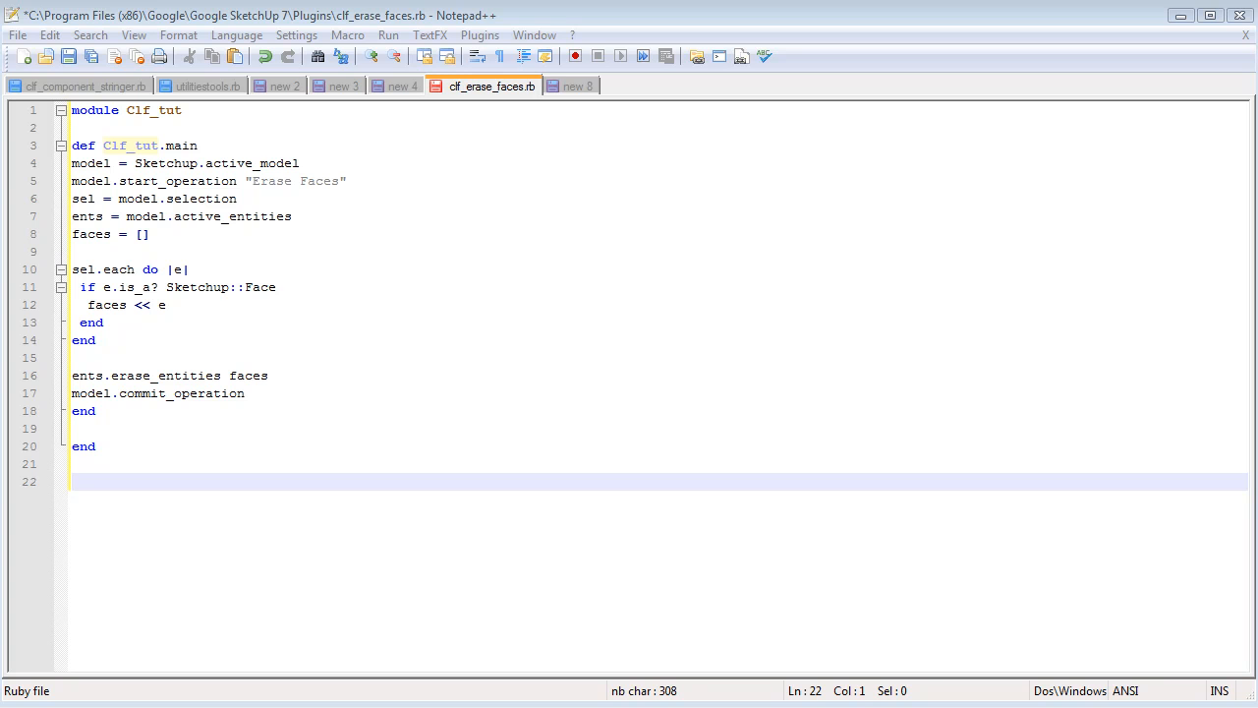
Add plug_menu=UI.menu("Plugins") with an 'Erase Faces' item whose block calls Clf_tut.main.
text(plug_menu=UI.menu("Plugins"))
text(plug_menu.add_item("Erase Faces") {  })
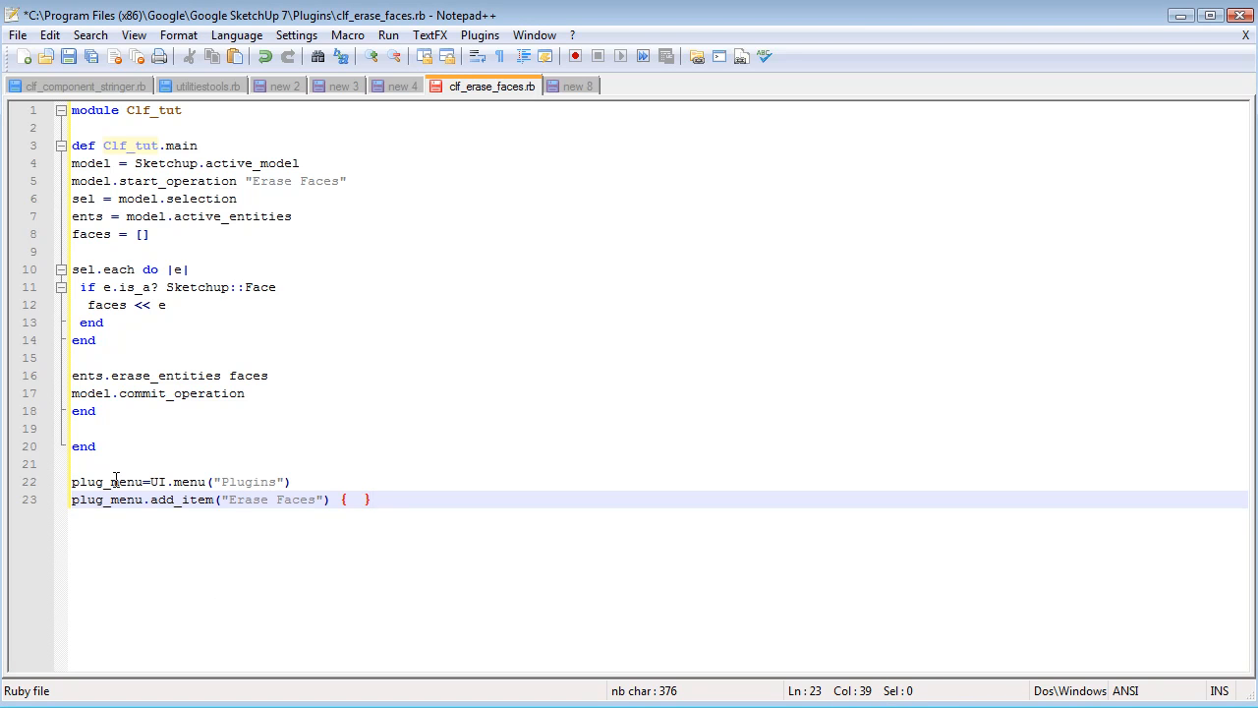
click(167, 482)
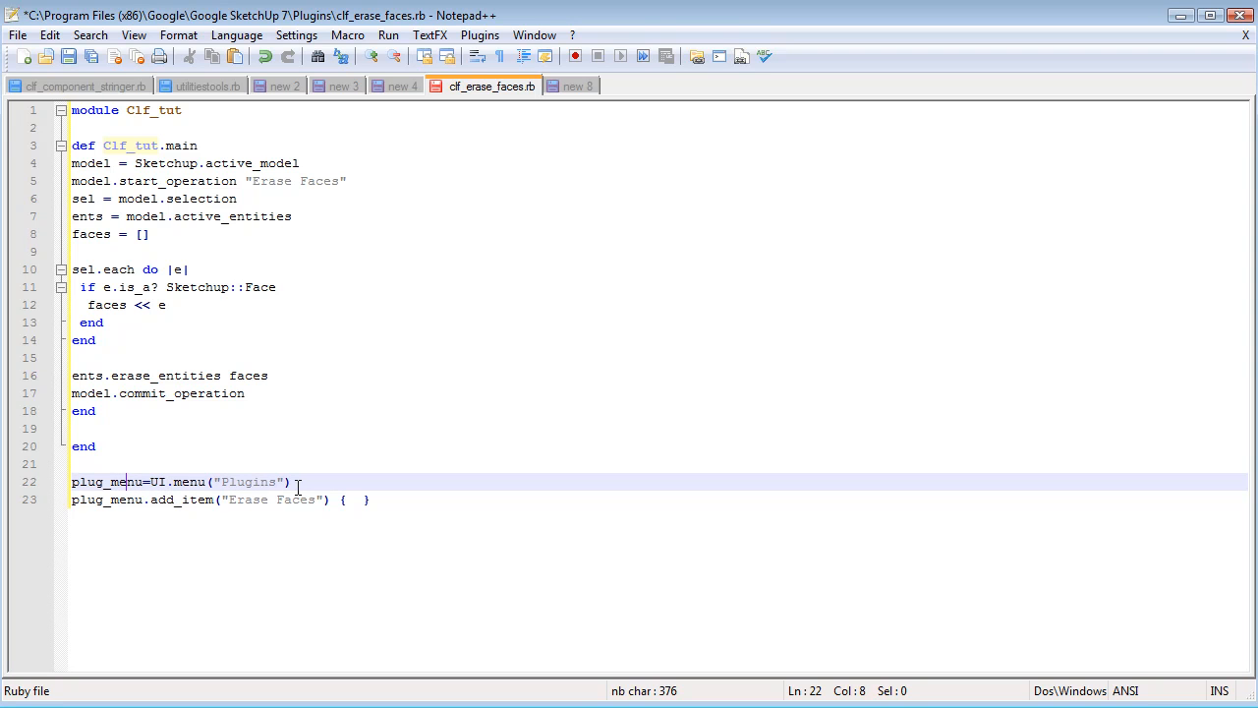
mouse_move(112, 520)
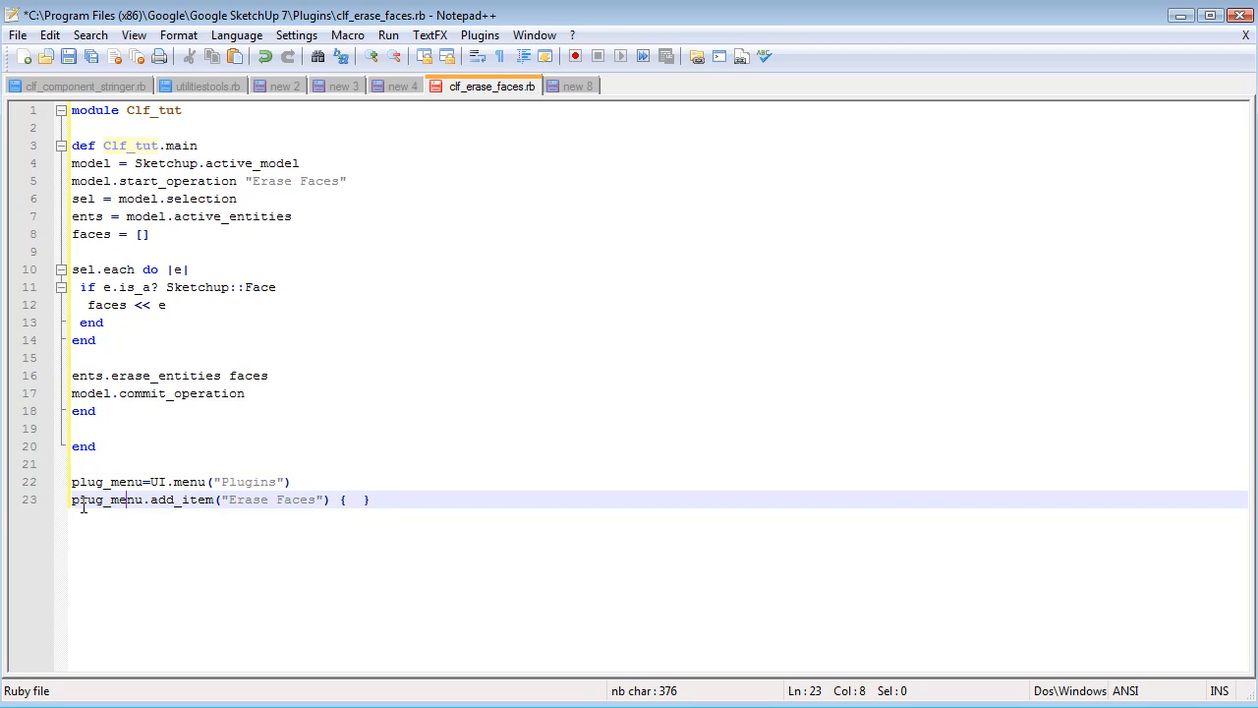
mouse_move(177, 511)
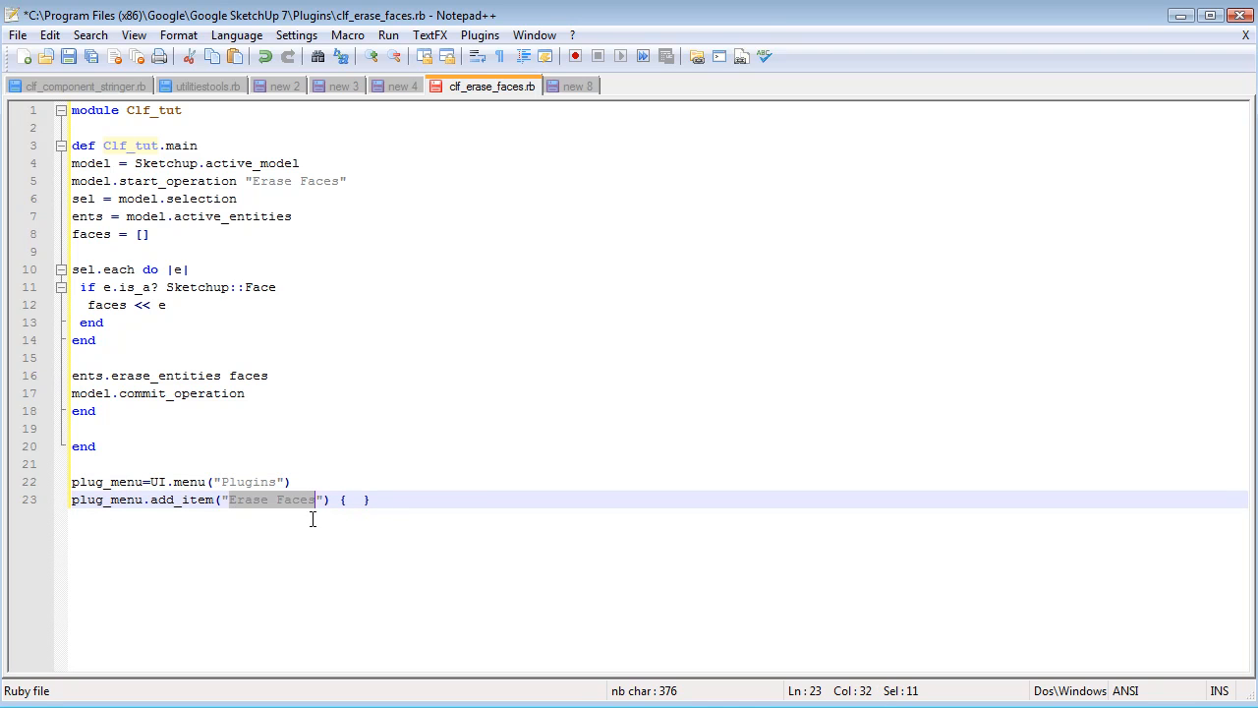
mouse_move(299, 334)
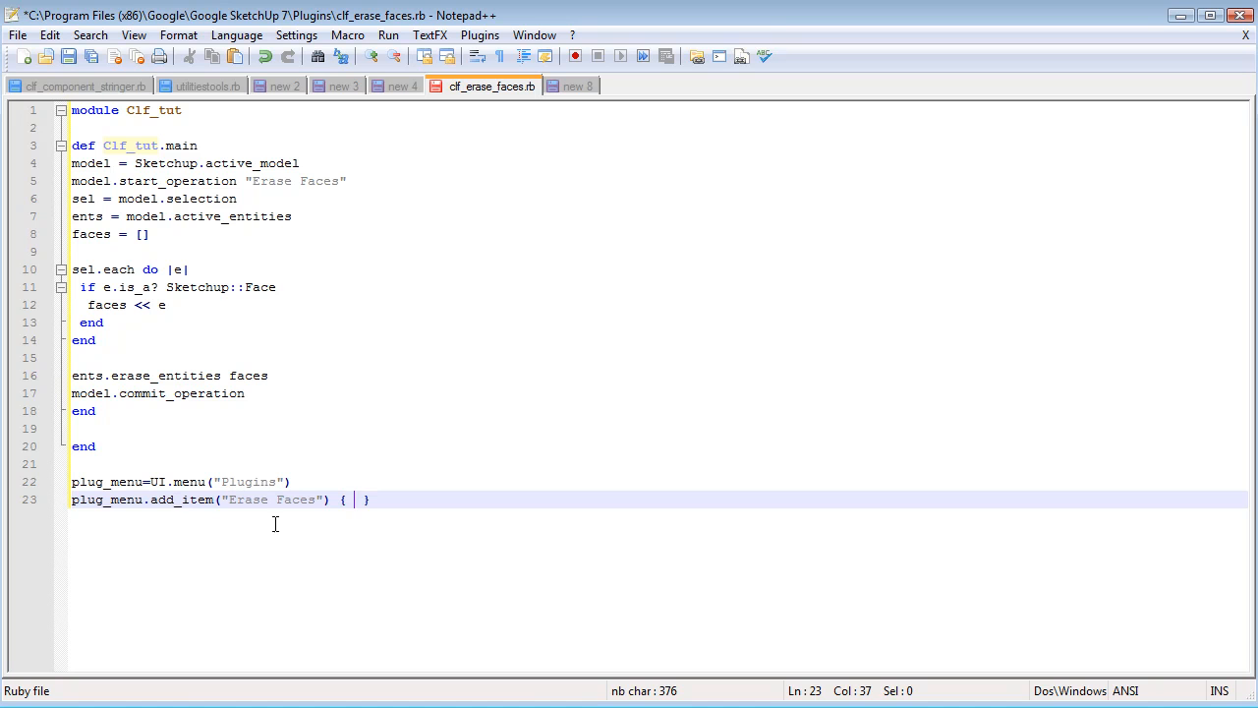
mouse_move(368, 499)
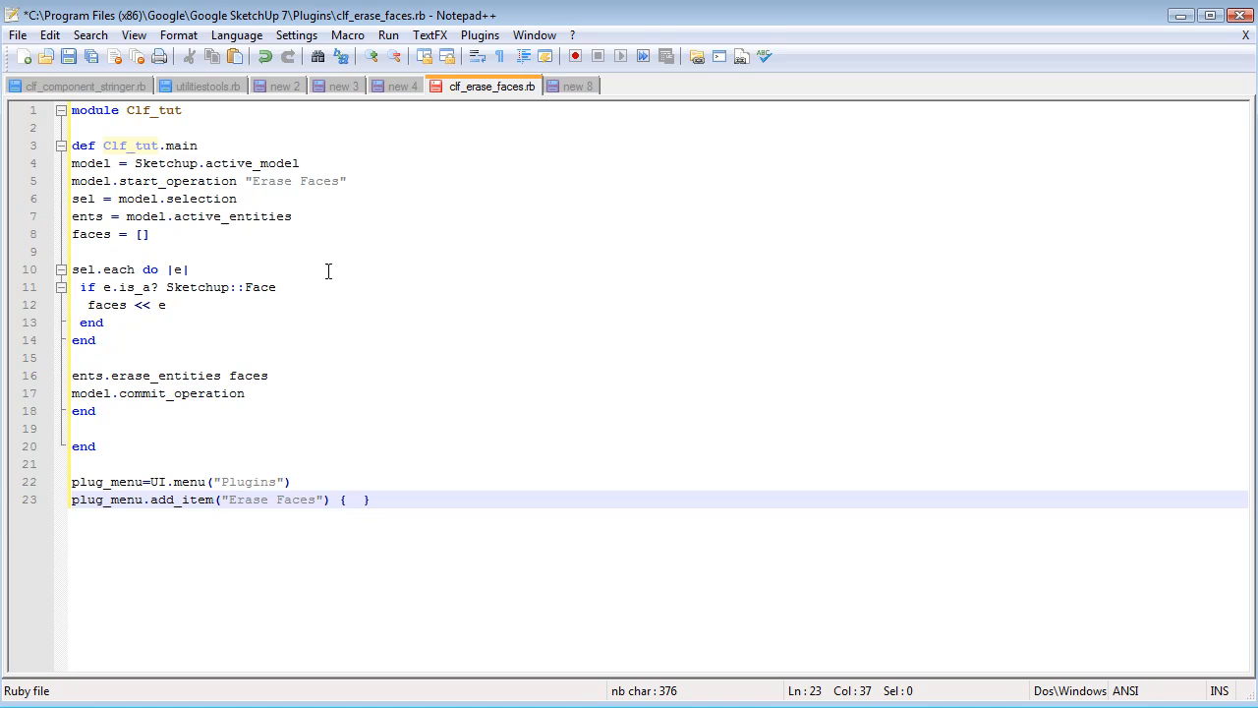
double_click(129, 146)
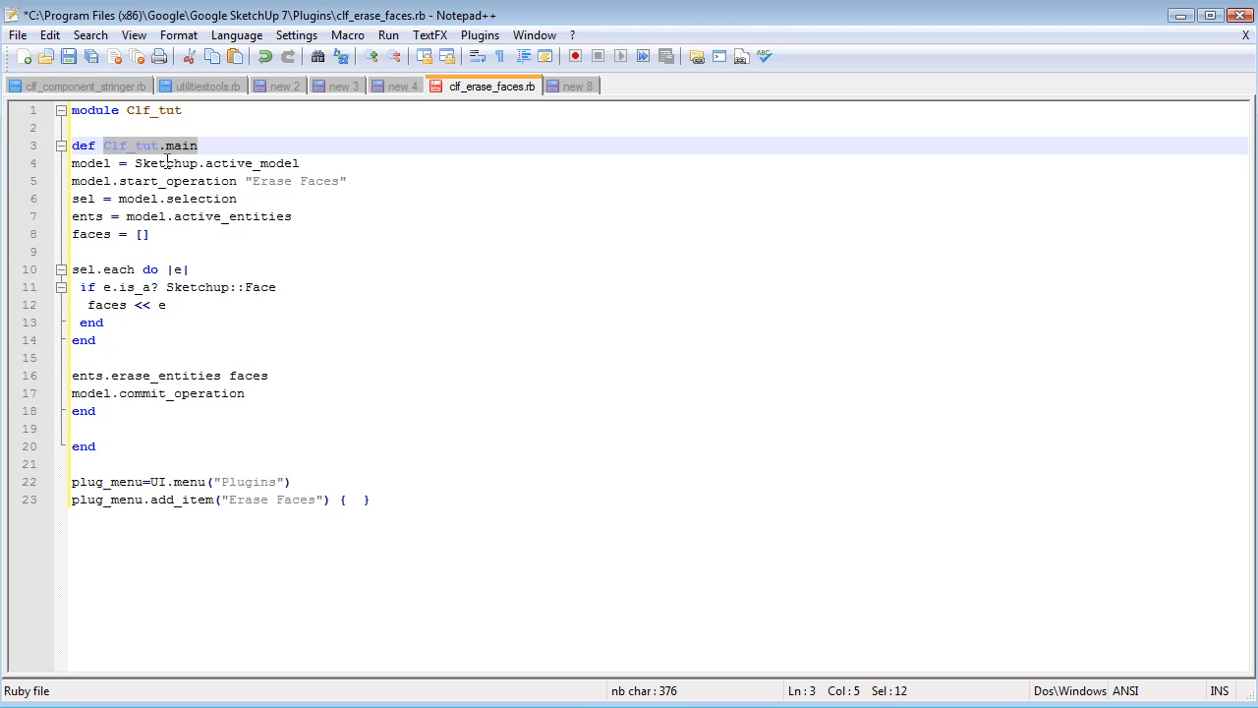
click(354, 499)
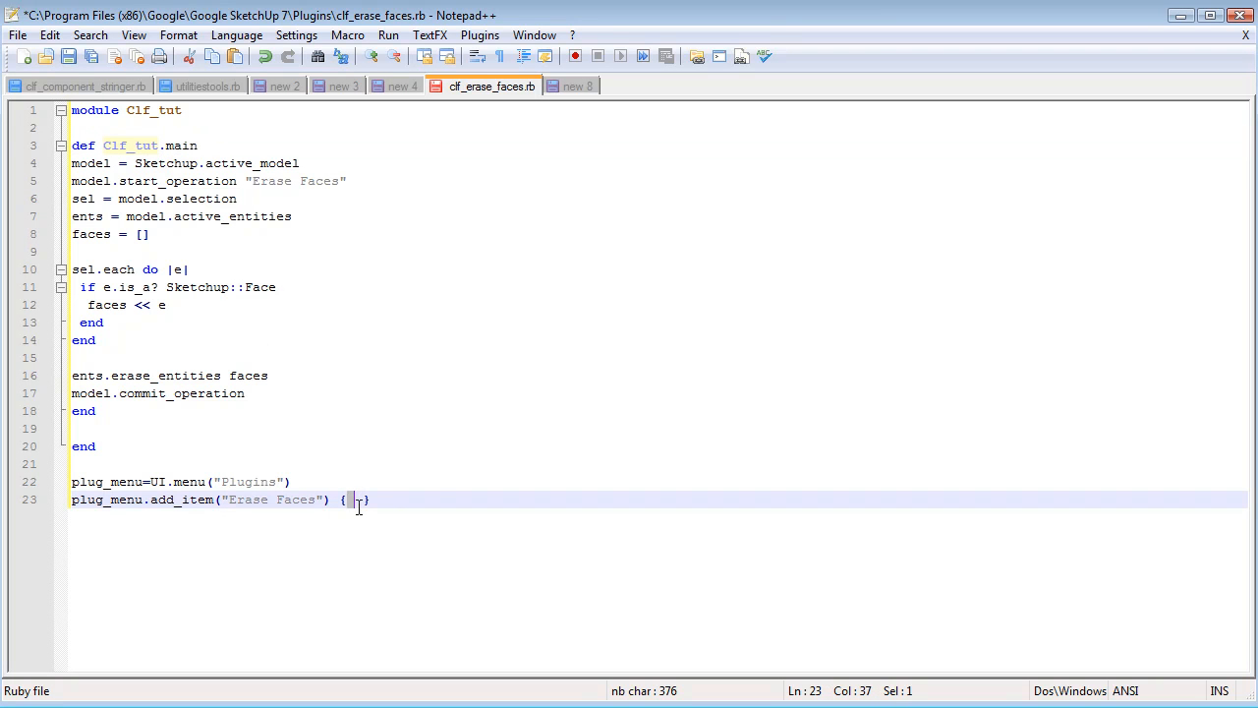
text(Clf_tut.main)
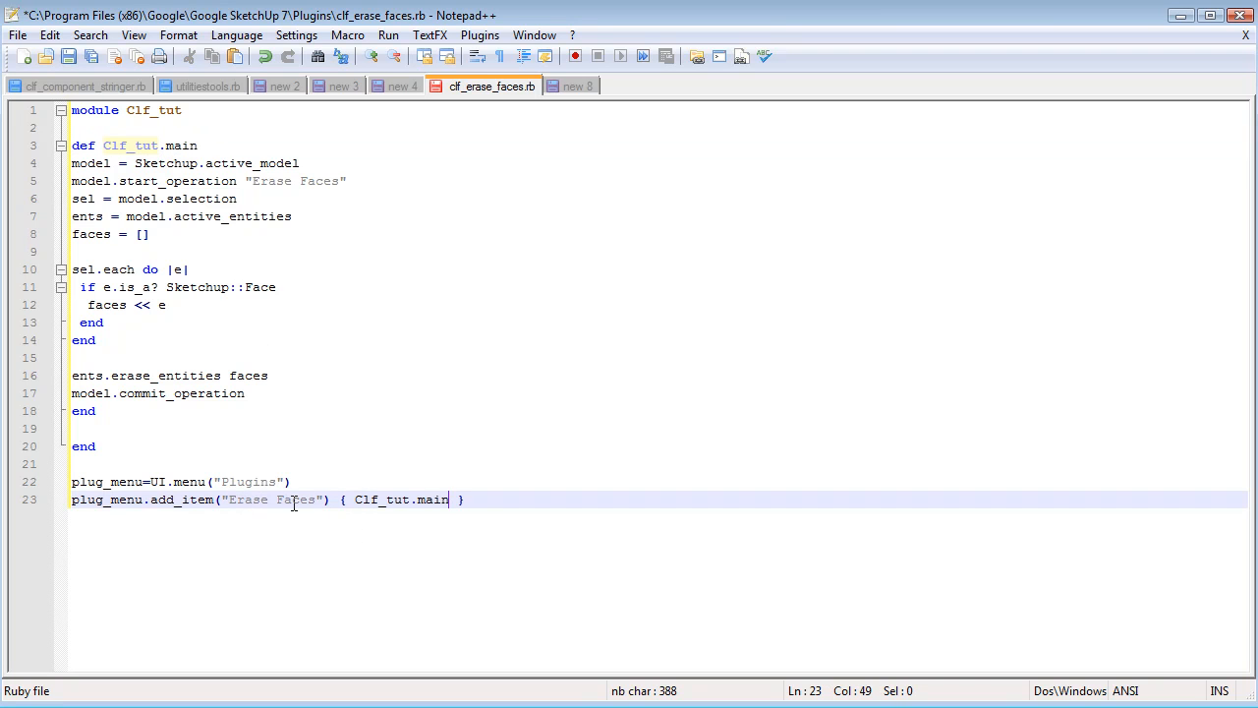
mouse_move(408, 581)
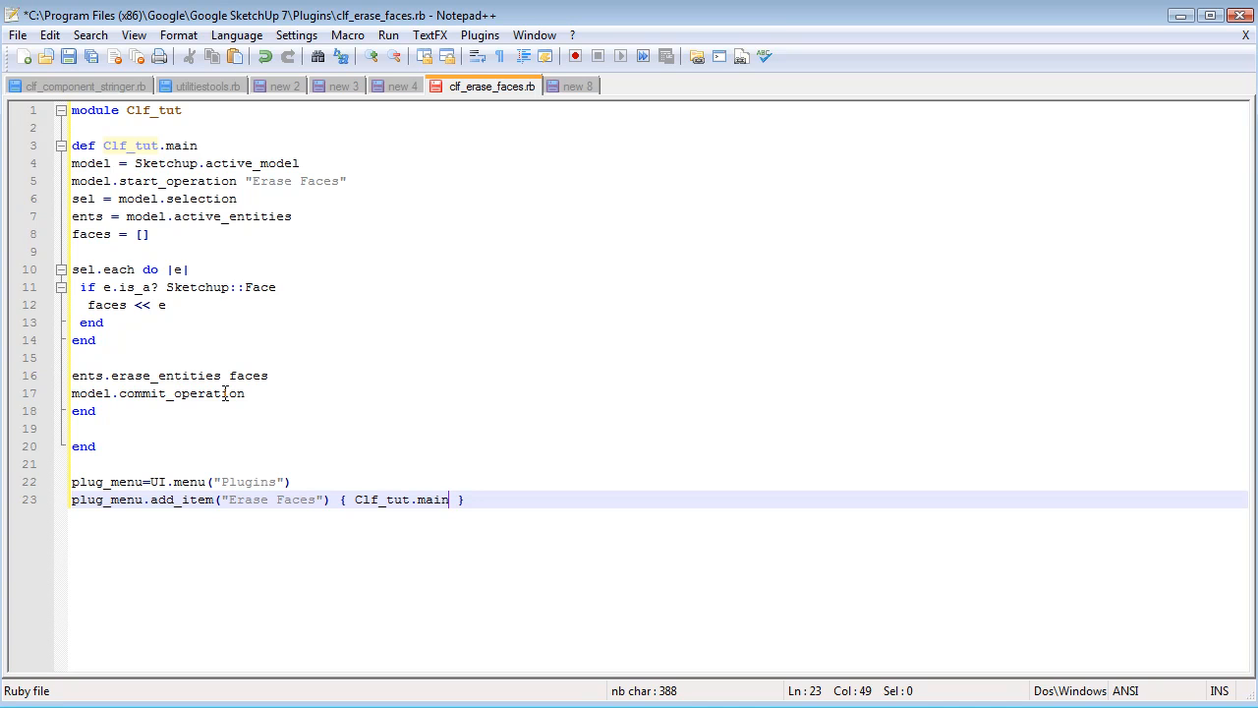
mouse_move(69, 61)
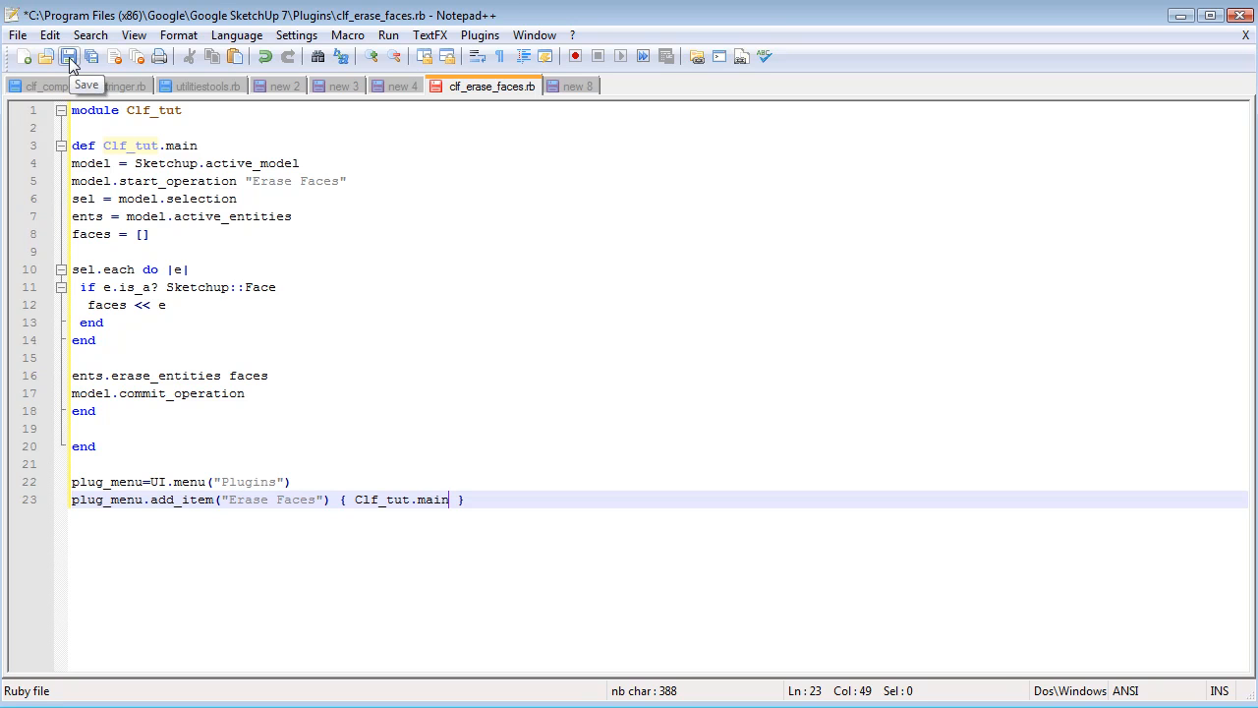
Save clf_erase_faces.rb and choose the new Erase Faces item from SketchUp's Plugins menu.
click(67, 61)
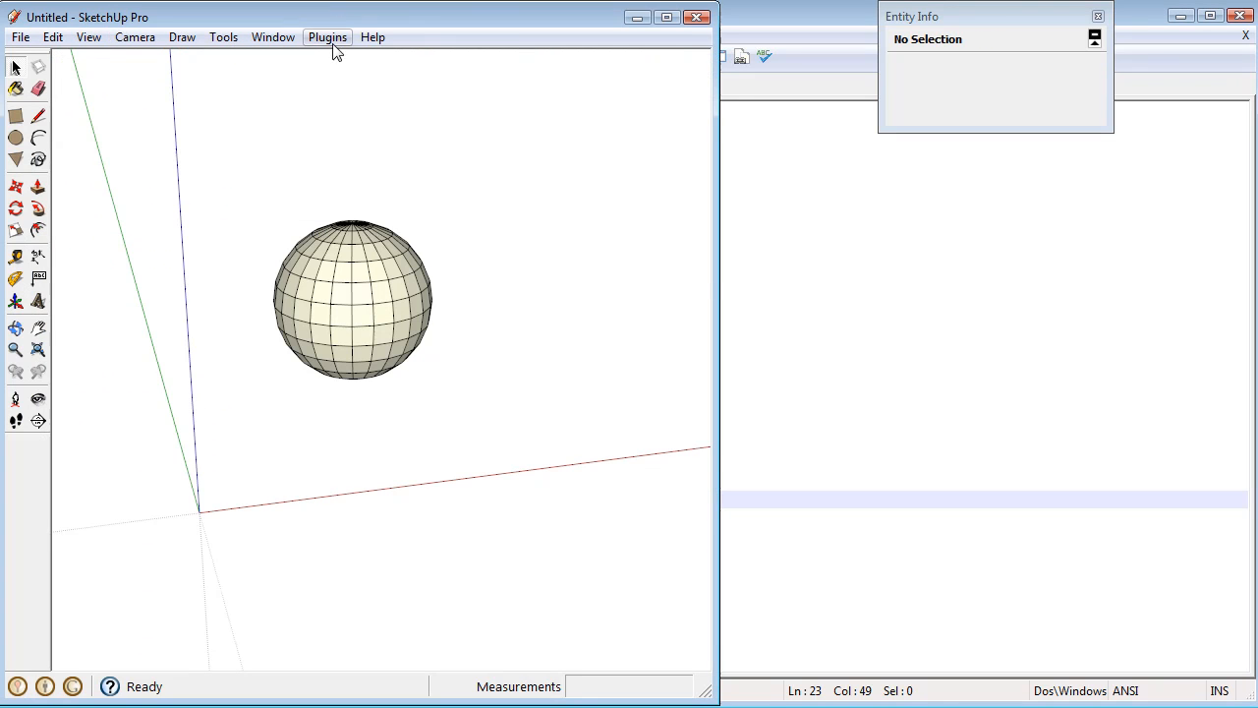
click(327, 37)
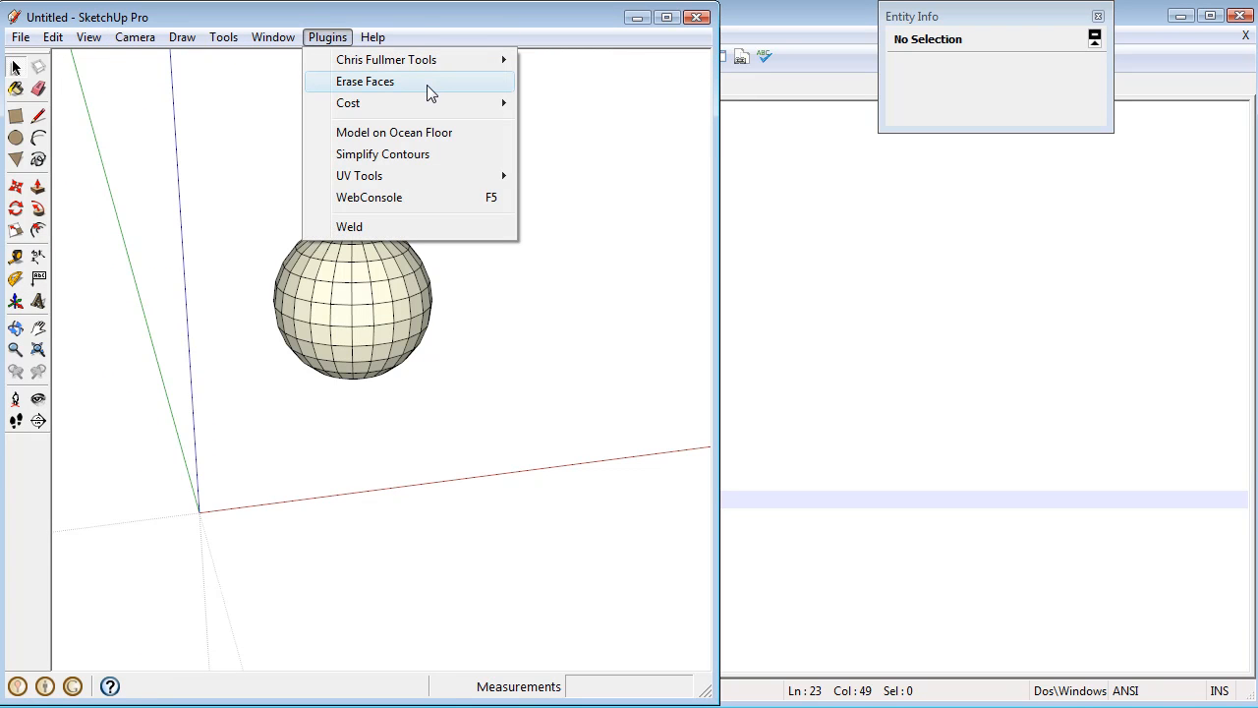
click(375, 80)
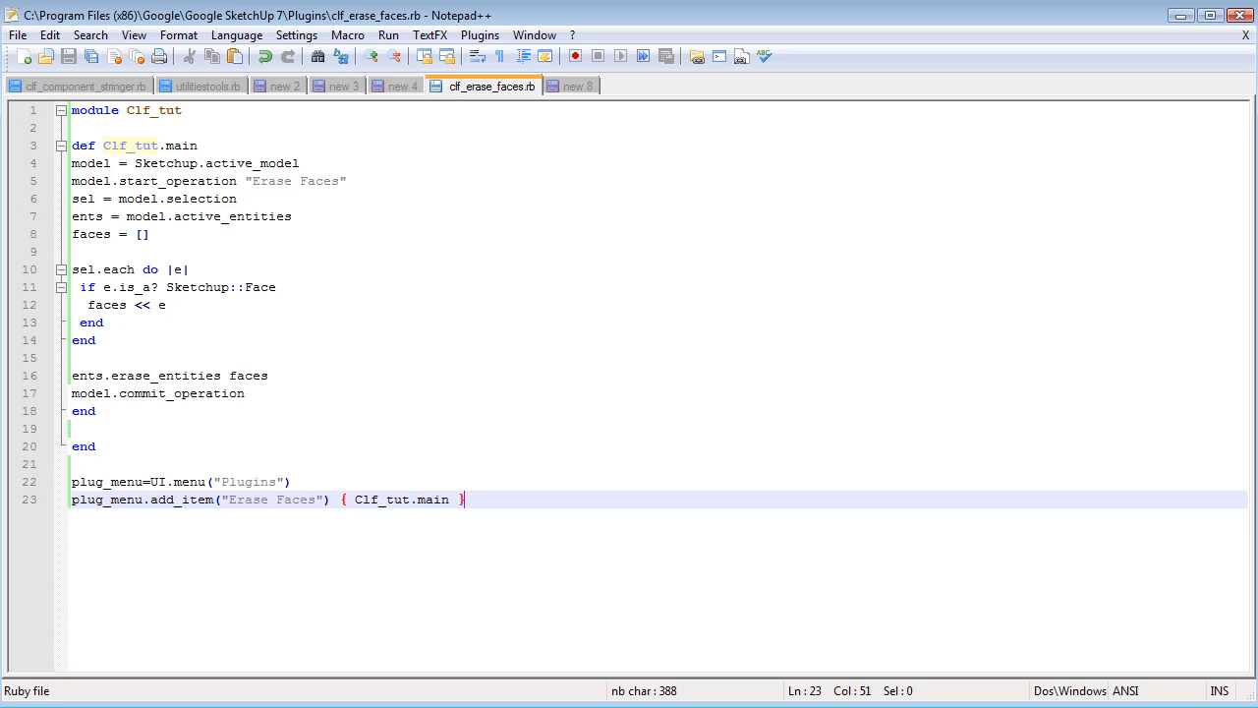
mouse_move(273, 491)
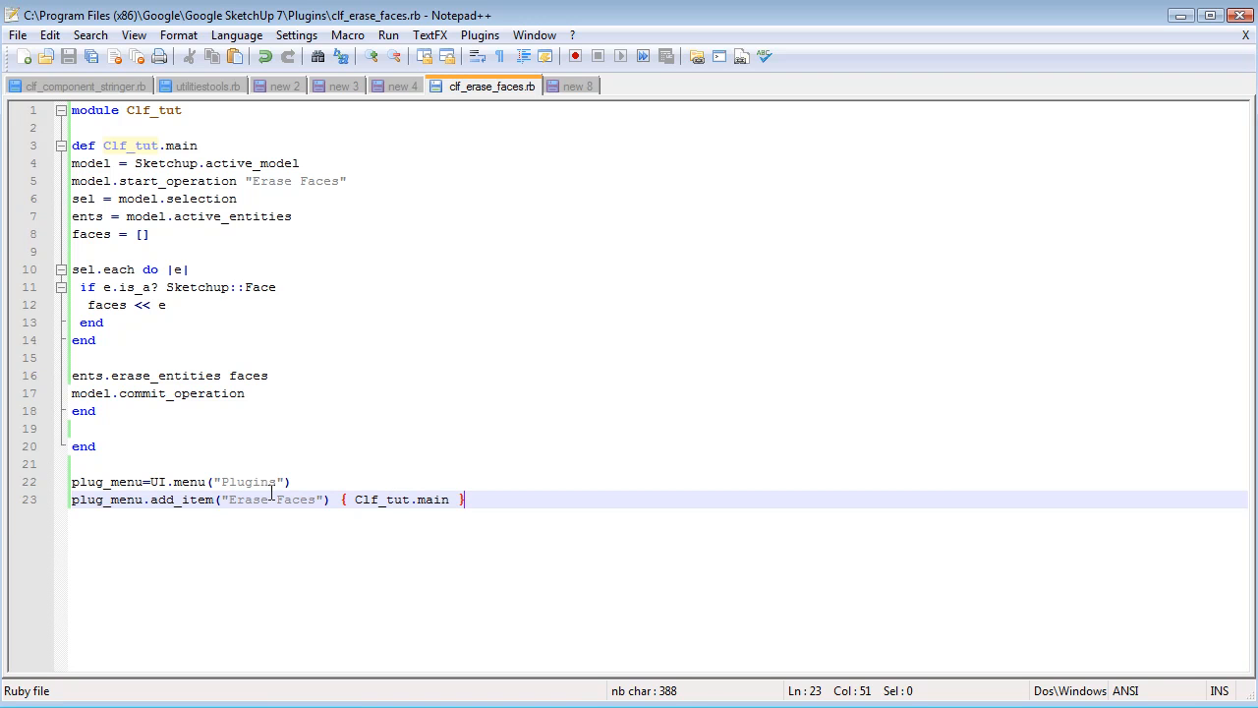
mouse_move(271, 482)
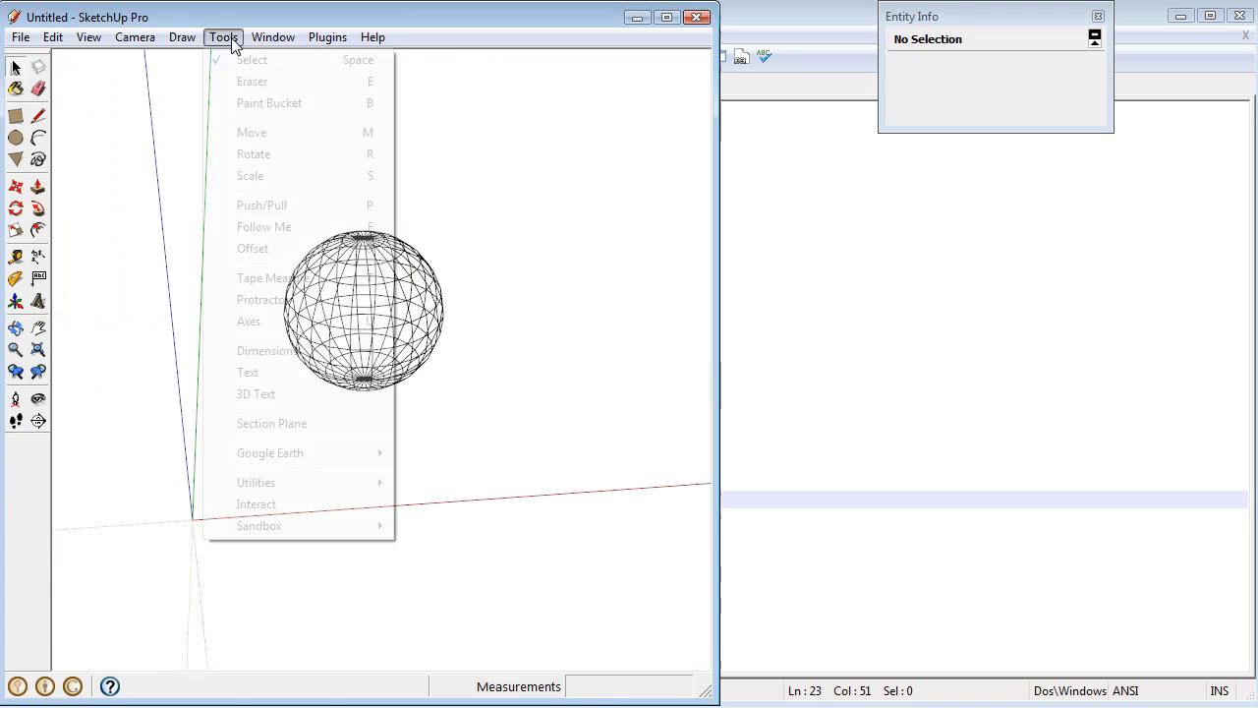
click(182, 36)
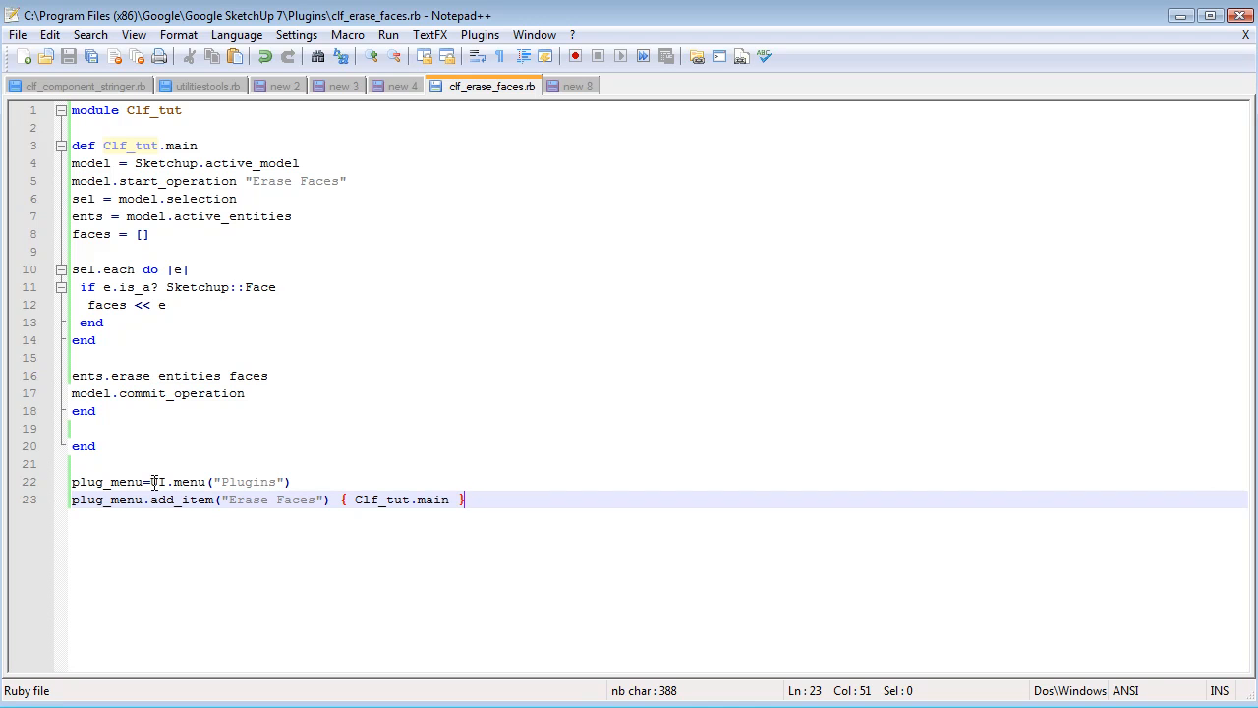
mouse_move(177, 499)
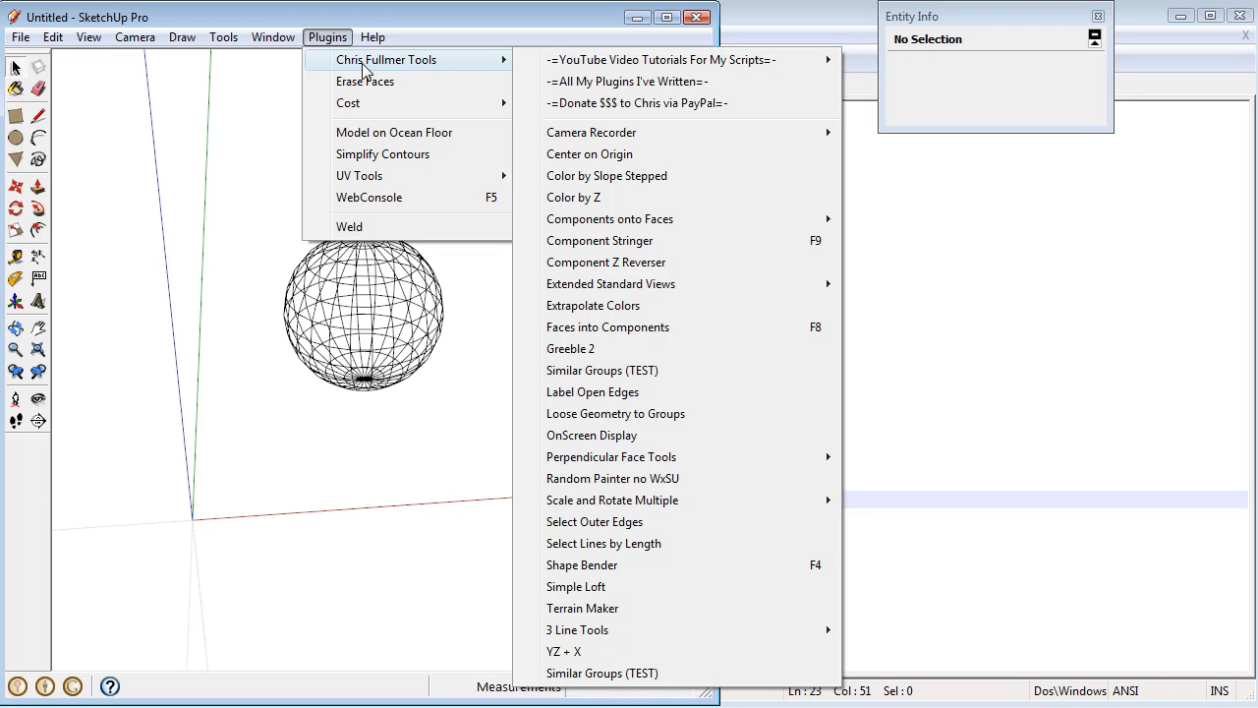
mouse_move(408, 74)
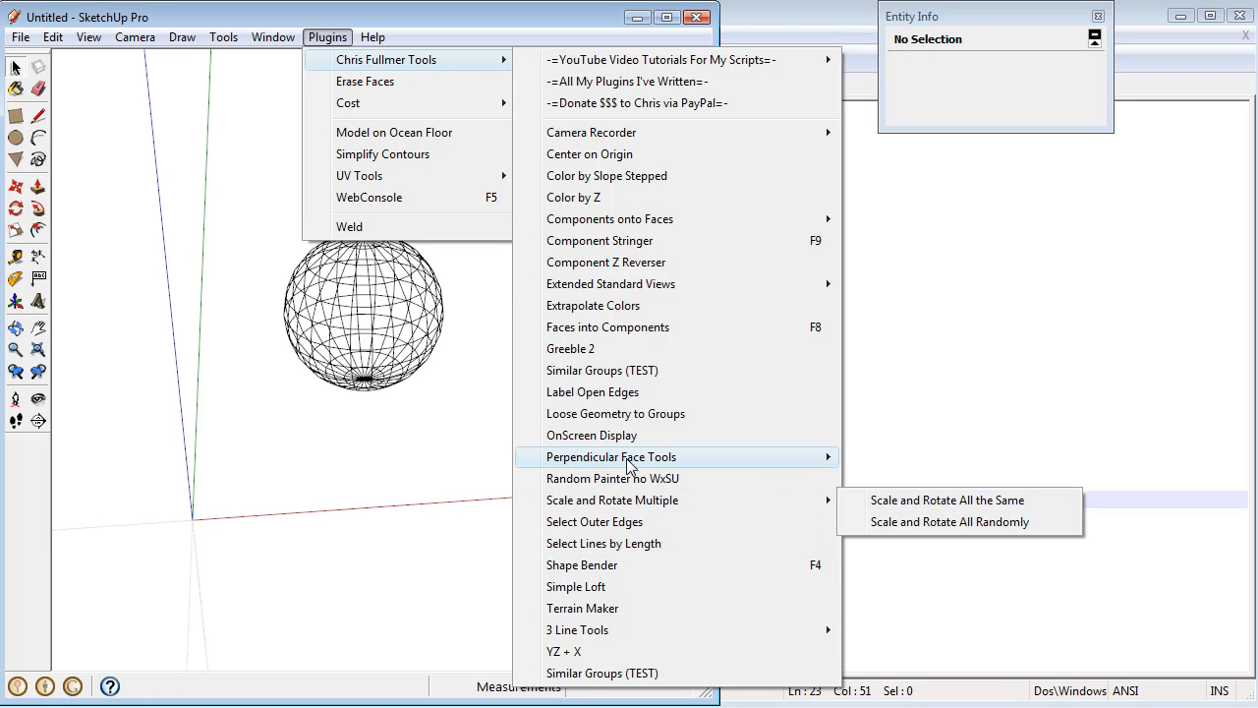
mouse_move(483, 26)
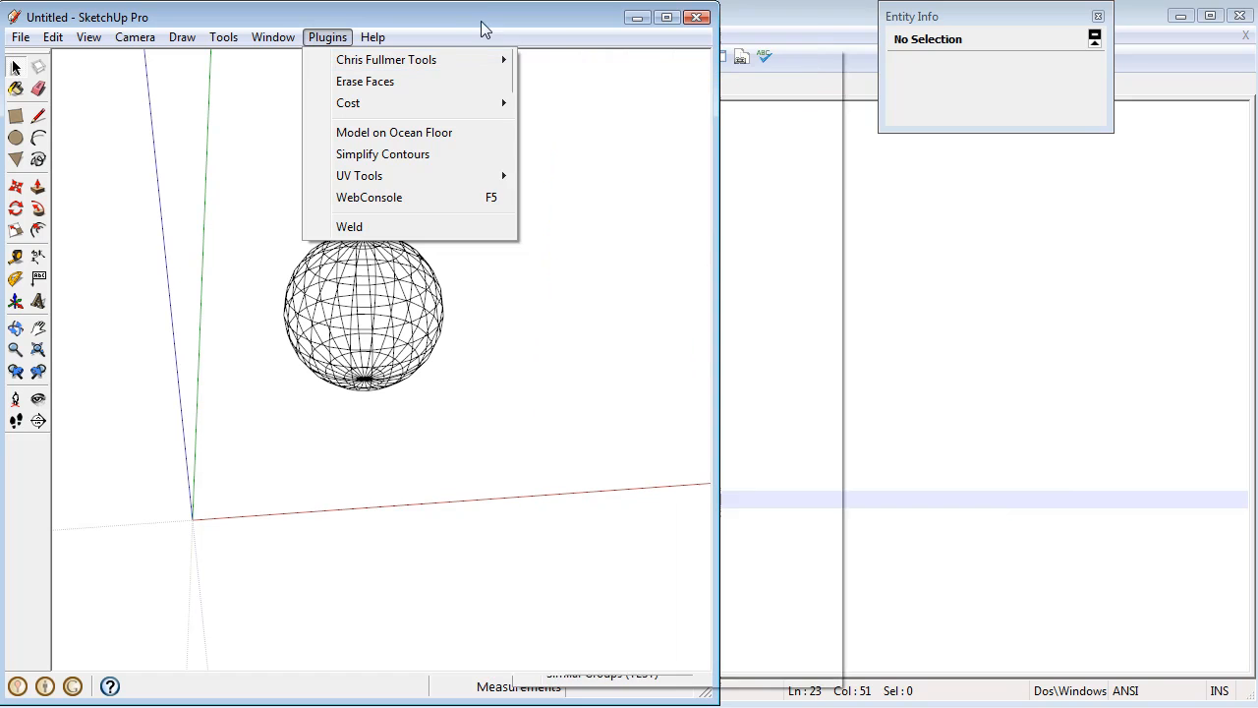
click(332, 82)
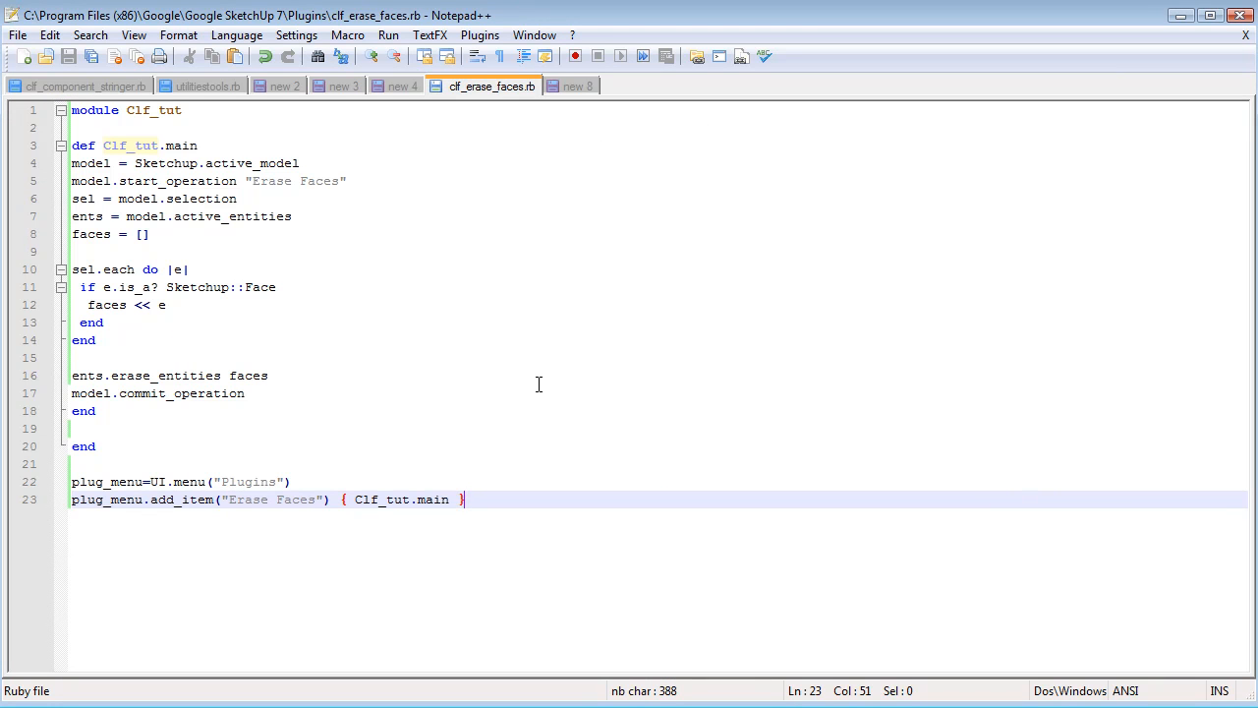
mouse_move(315, 296)
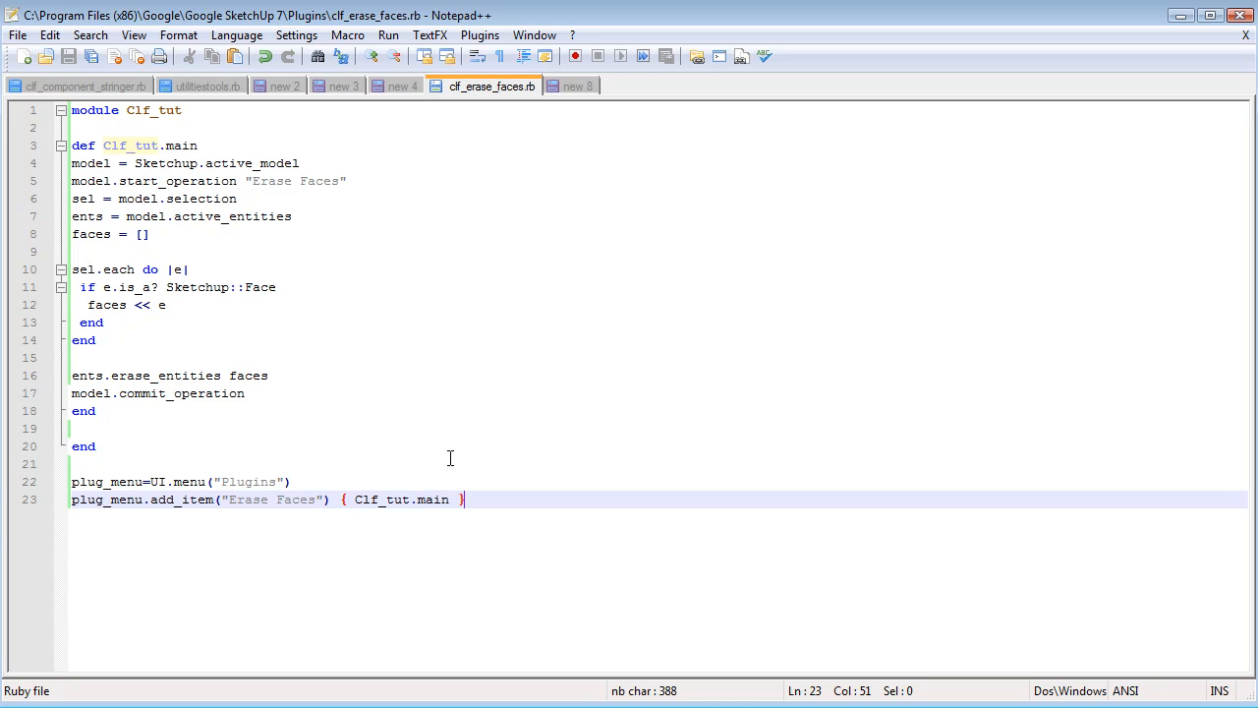
mouse_move(464, 429)
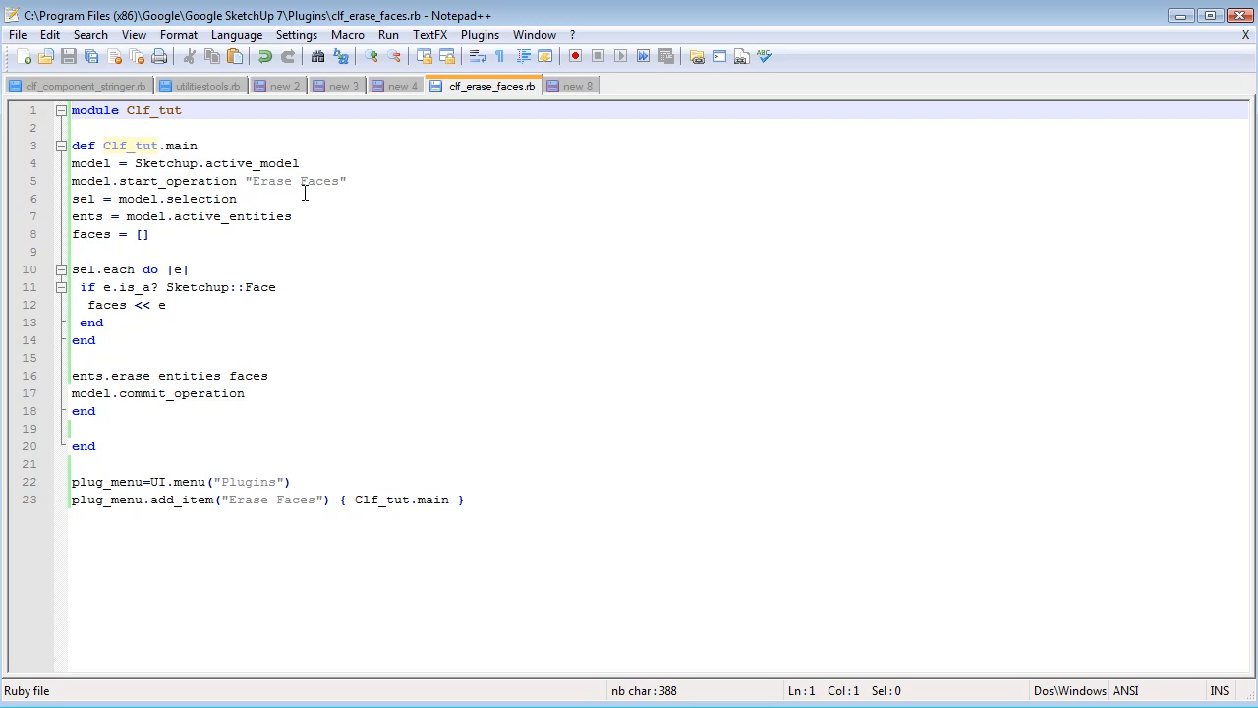
mouse_move(285, 188)
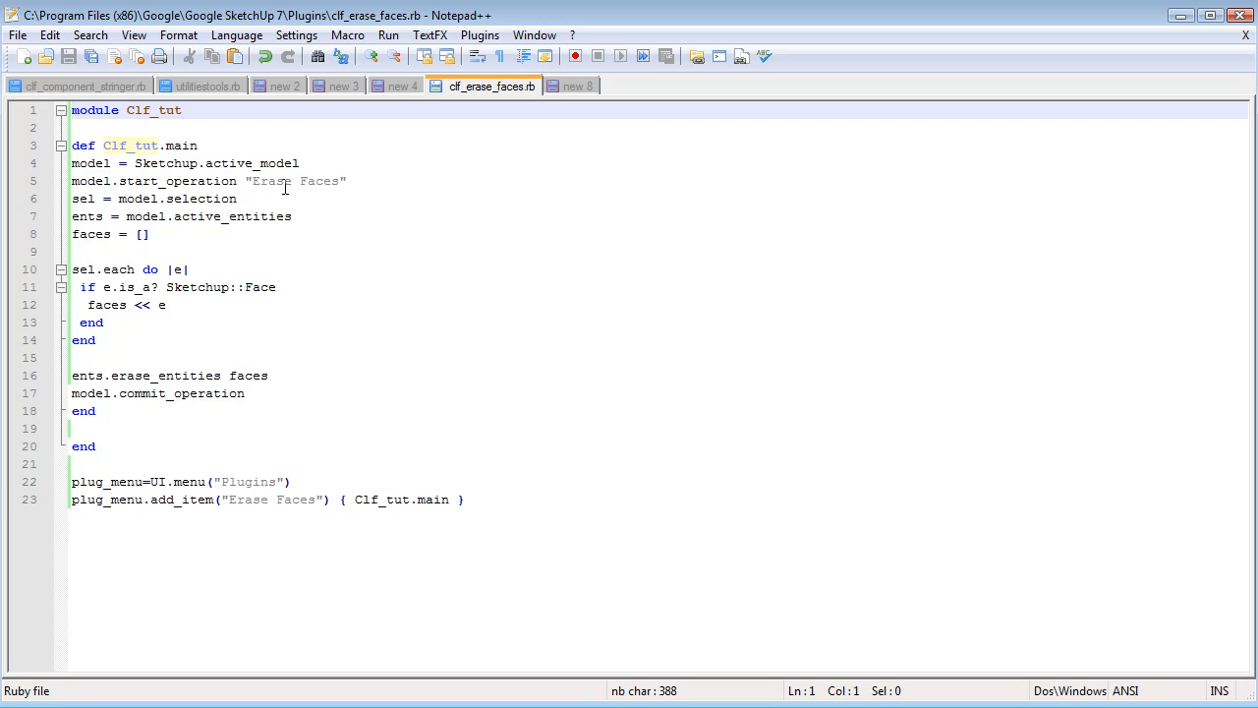